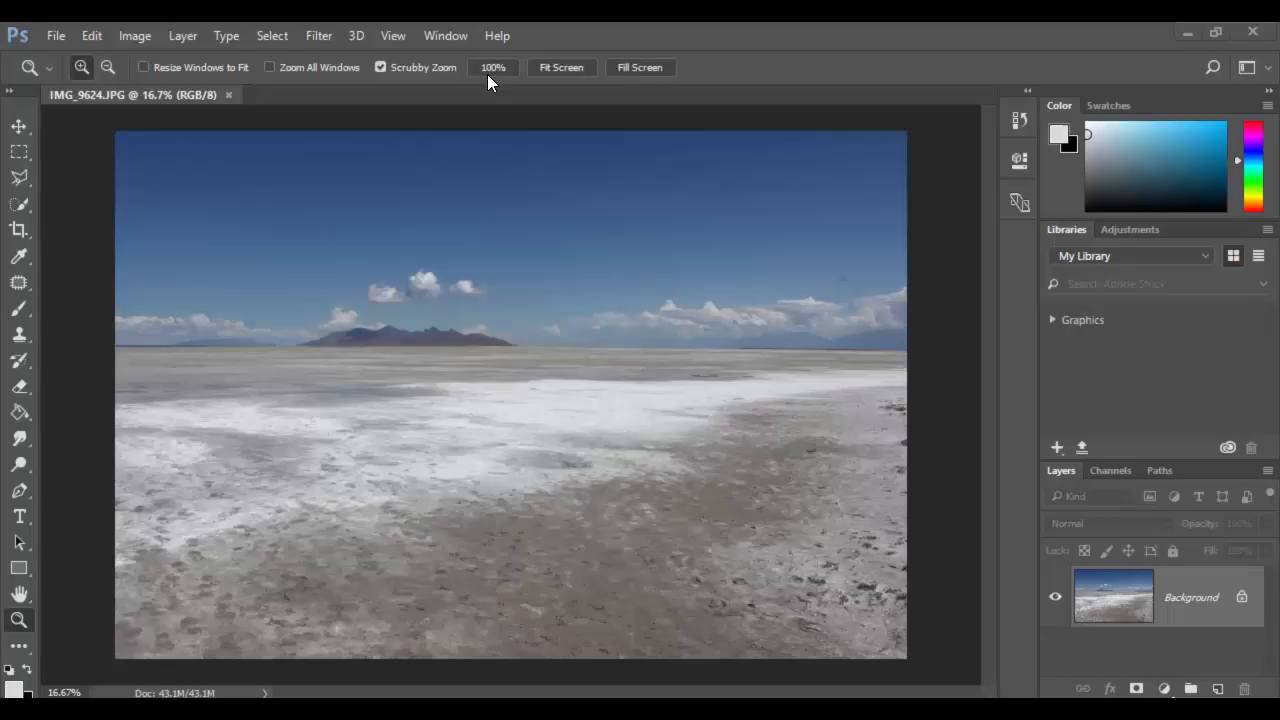
- Show the Actions panel from the Window menu beside the salt-flat photo
{"action": "left_click", "coordinate": [445, 35]}
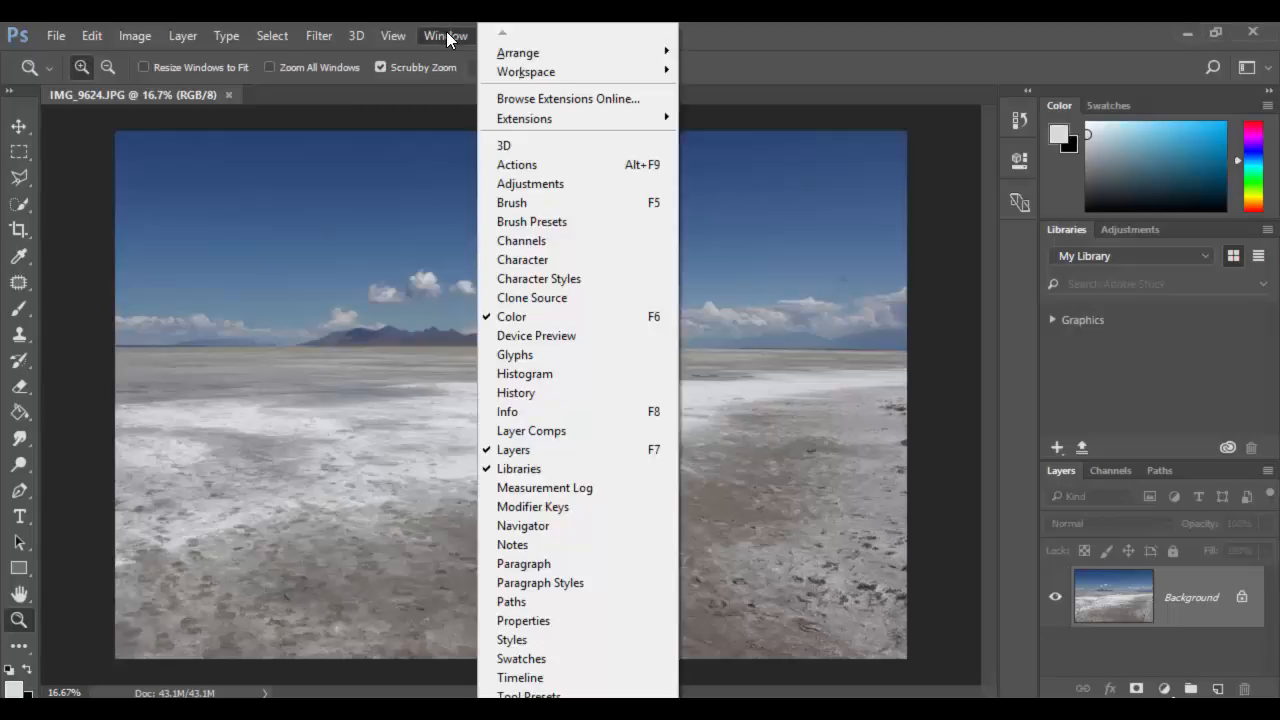
{"action": "mouse_move", "coordinate": [517, 164]}
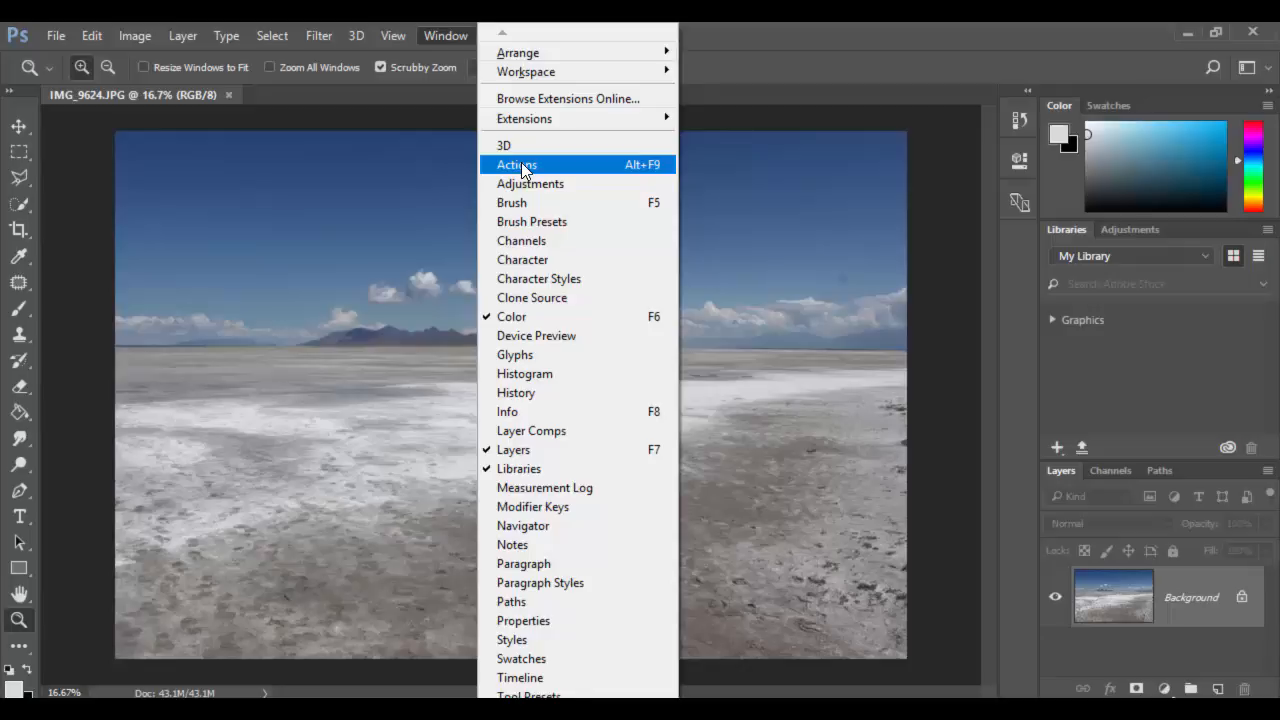
{"action": "mouse_move", "coordinate": [520, 170]}
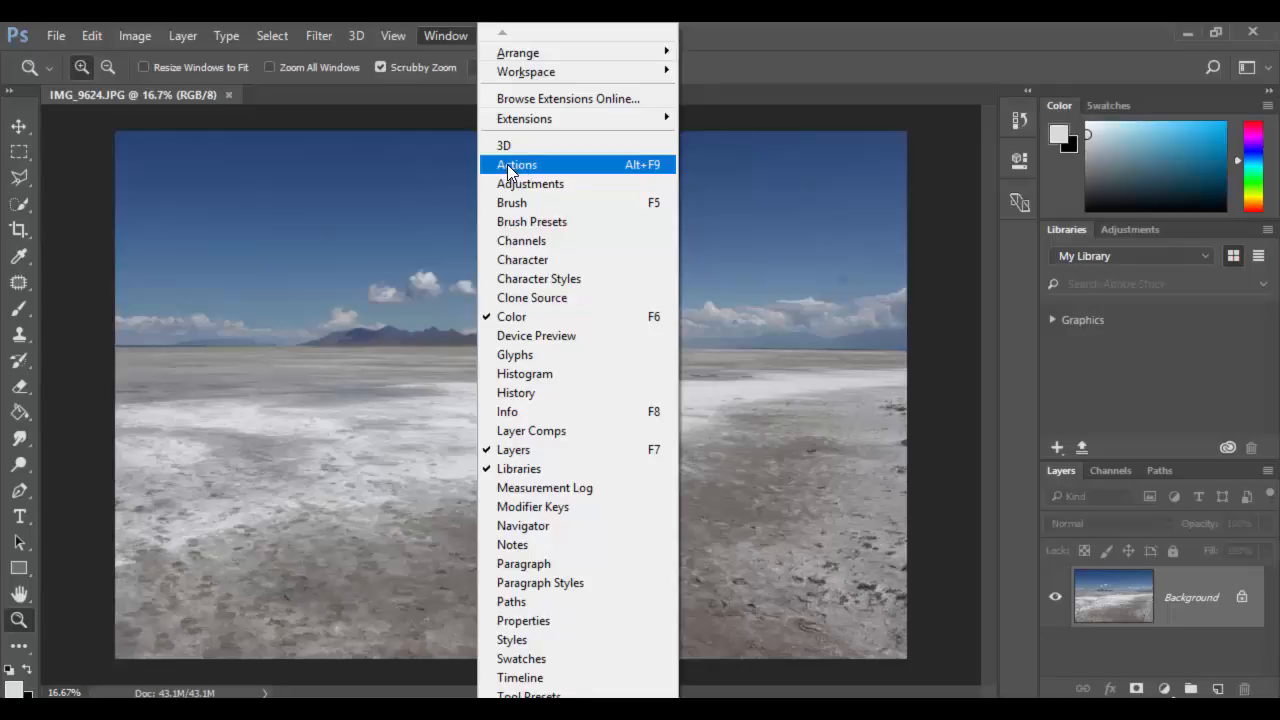
{"action": "mouse_move", "coordinate": [525, 171]}
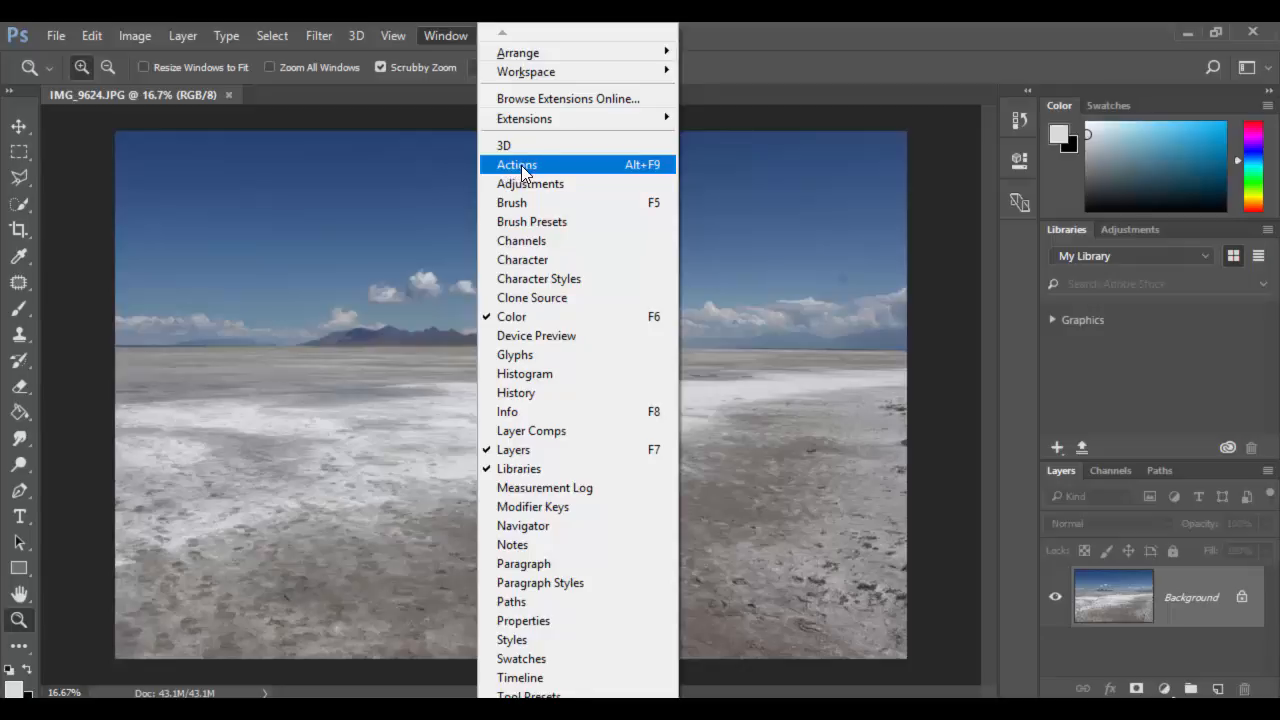
{"action": "left_click", "coordinate": [517, 164]}
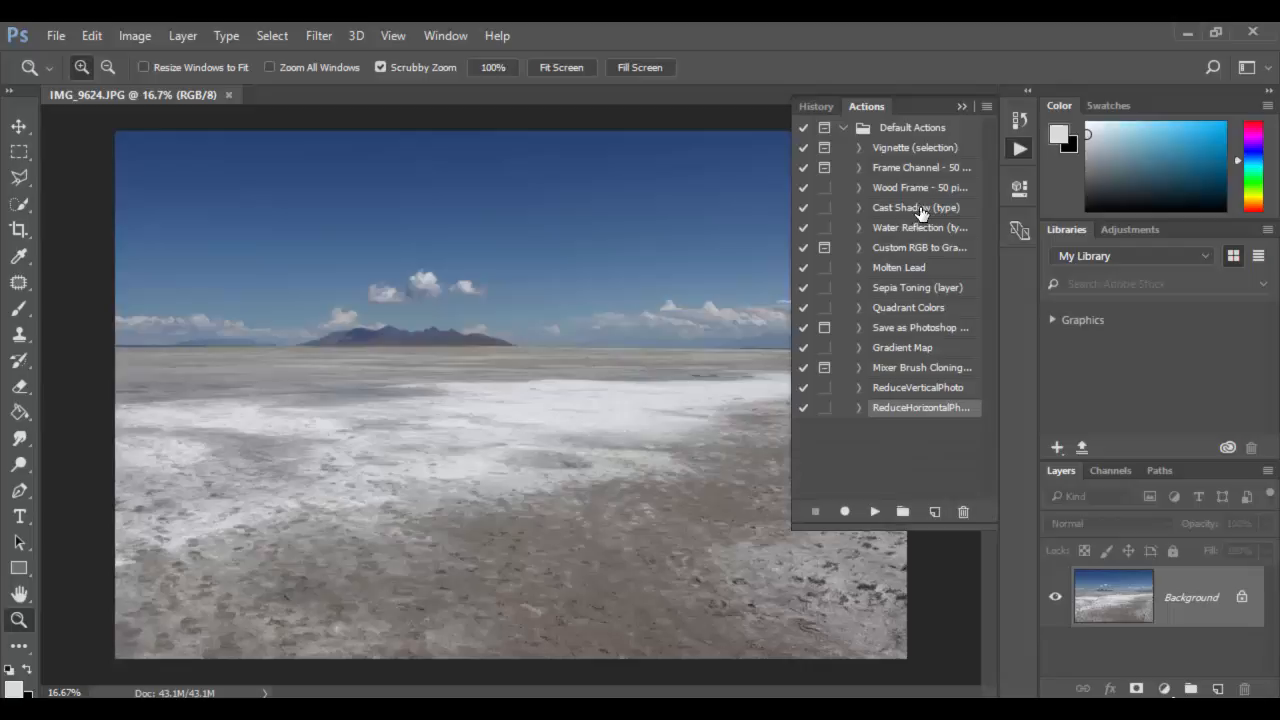
{"action": "mouse_move", "coordinate": [934, 232]}
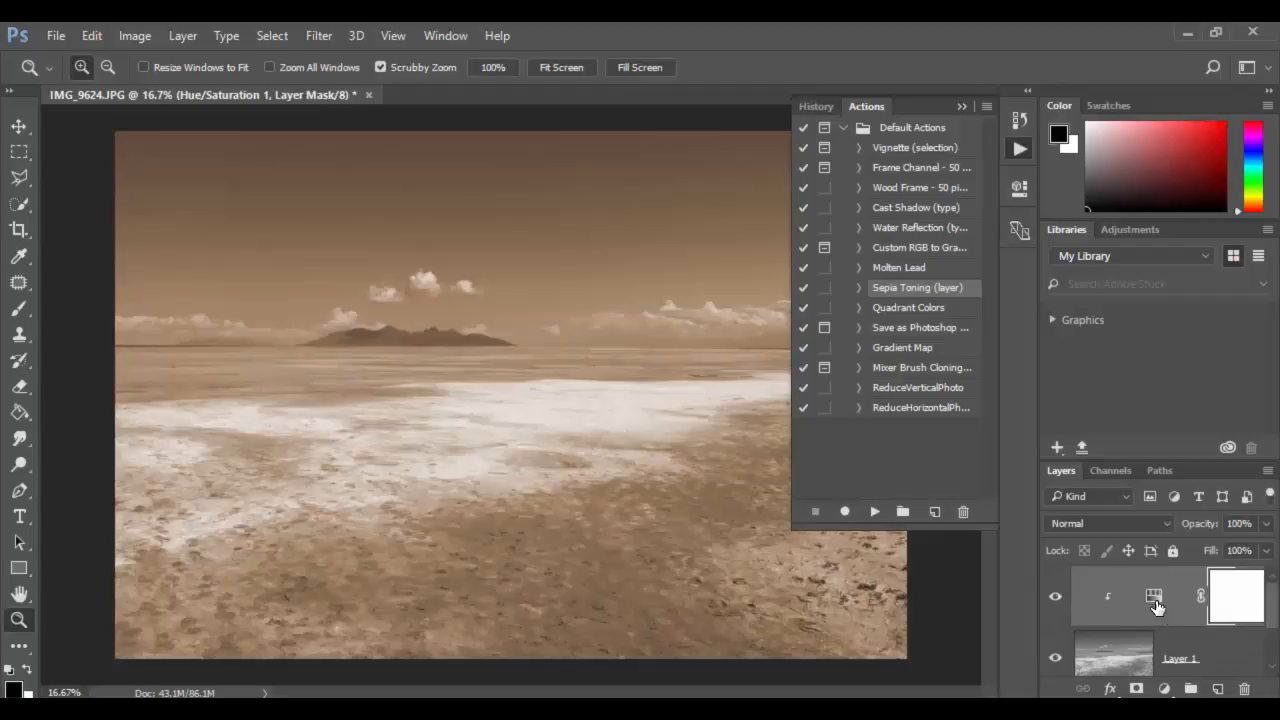
{"action": "mouse_move", "coordinate": [1130, 613]}
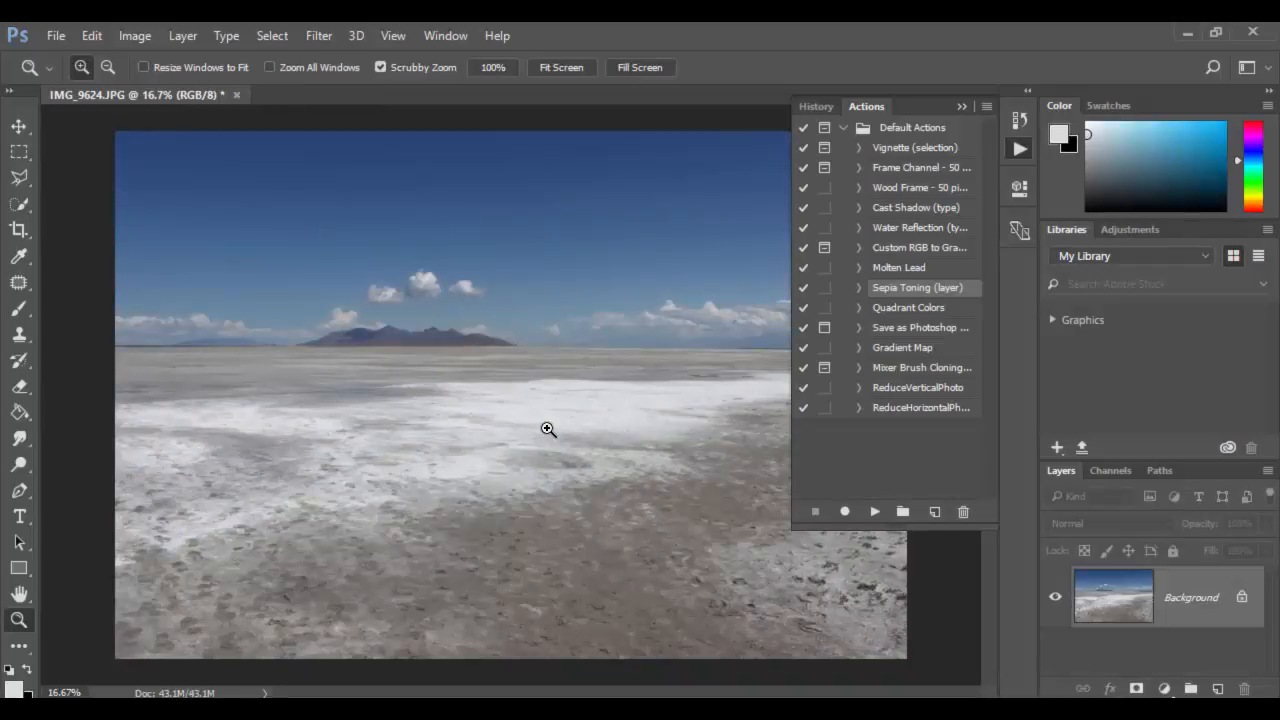
{"action": "mouse_move", "coordinate": [551, 411]}
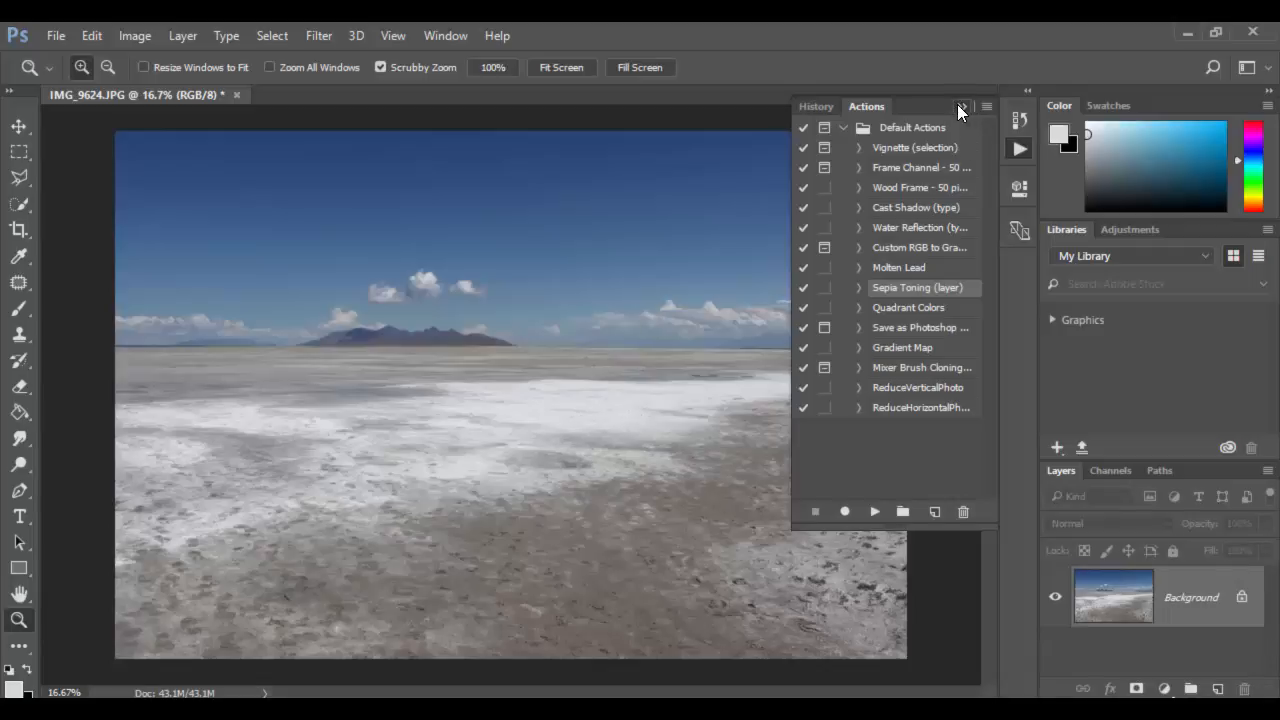
- Collapse the Actions panel and view Image Size (4752 × 3168 px, 72 ppi) without resizing
{"action": "left_click", "coordinate": [962, 107]}
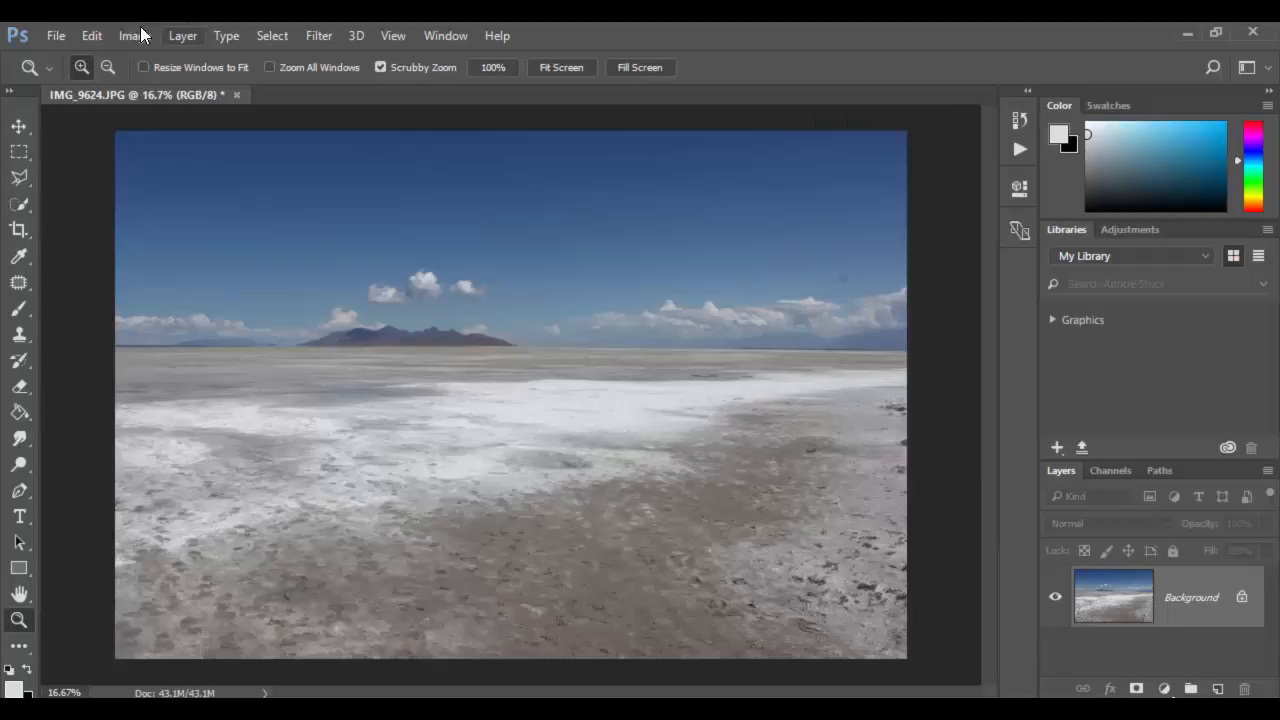
{"action": "left_click", "coordinate": [135, 35]}
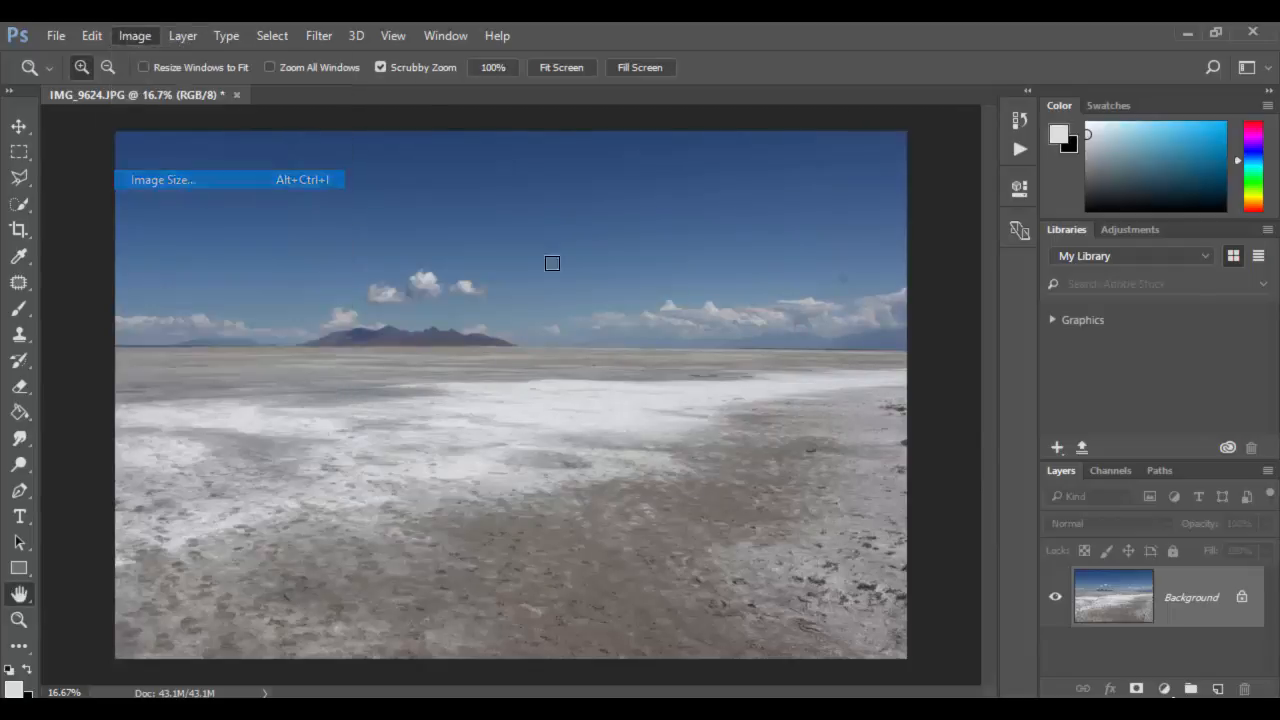
{"action": "left_click", "coordinate": [162, 179]}
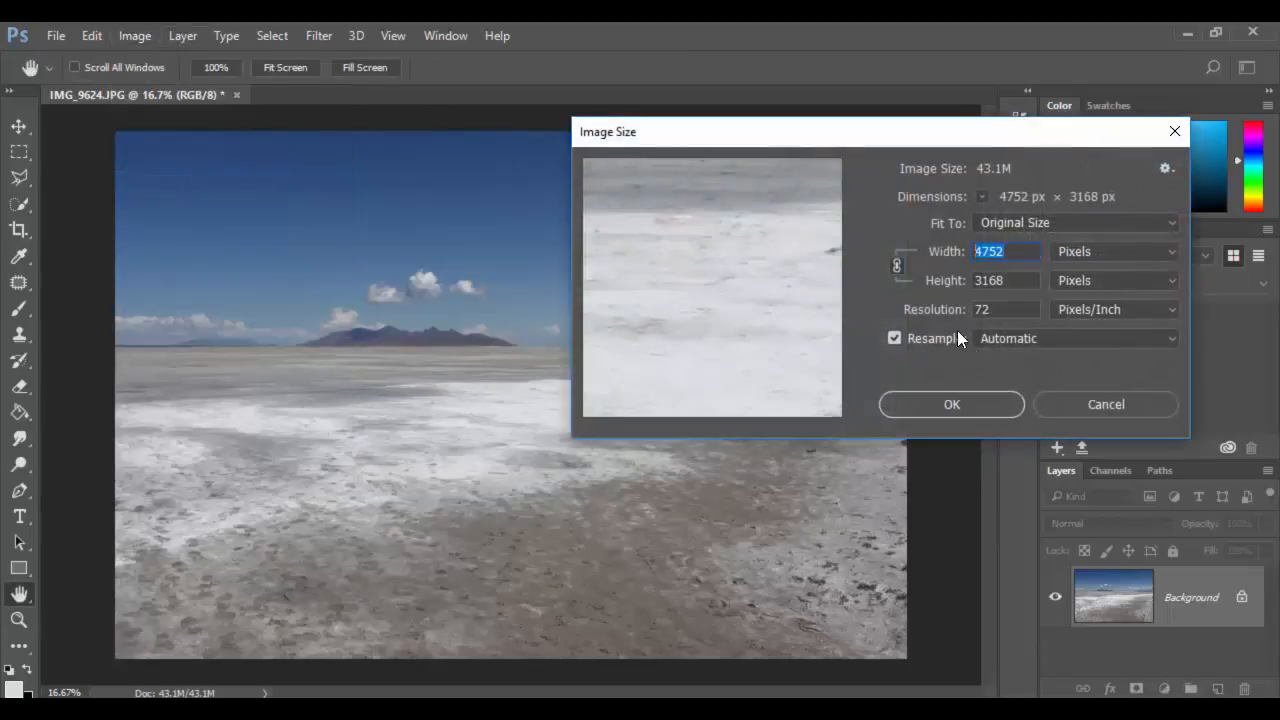
{"action": "mouse_move", "coordinate": [1008, 338]}
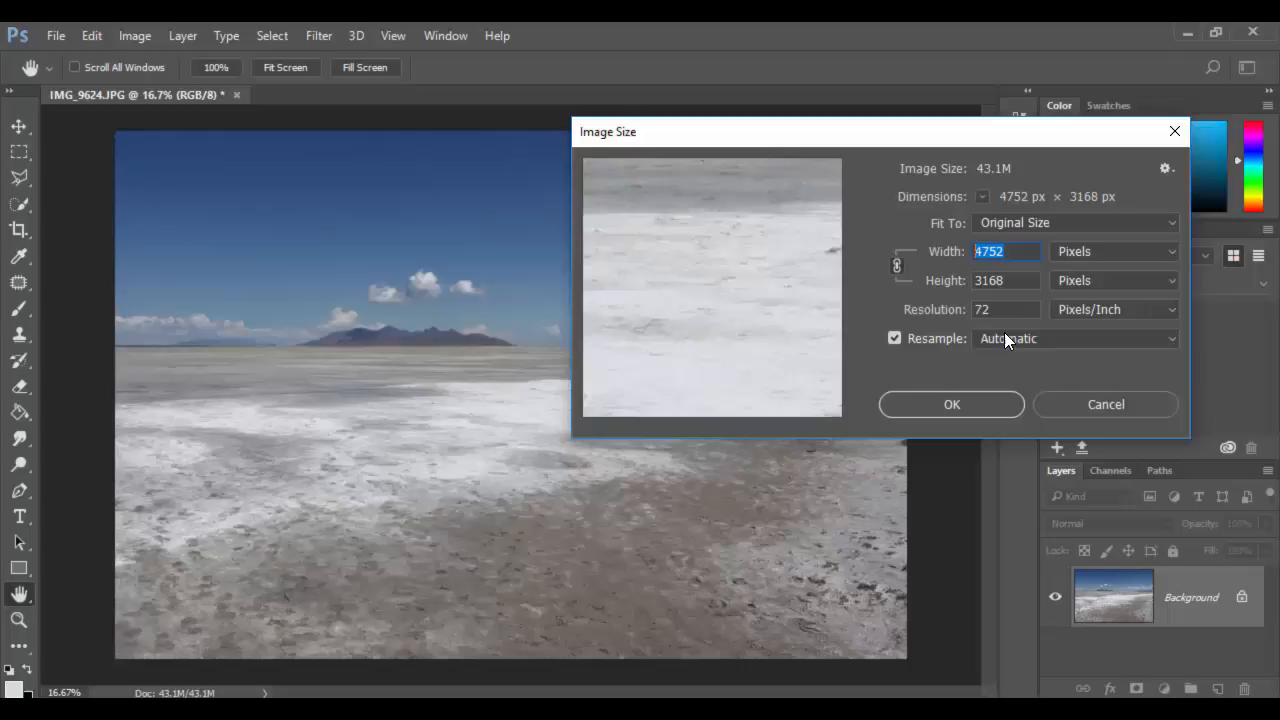
{"action": "mouse_move", "coordinate": [1116, 369]}
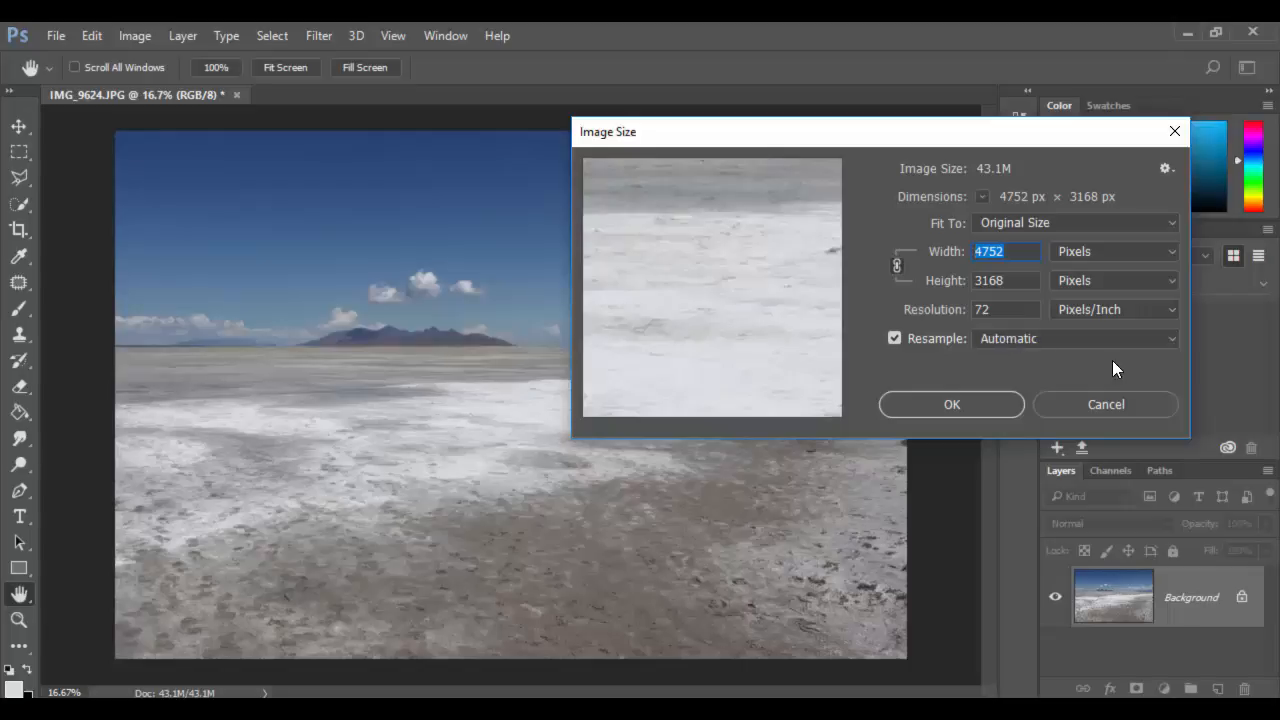
{"action": "left_click", "coordinate": [1105, 404]}
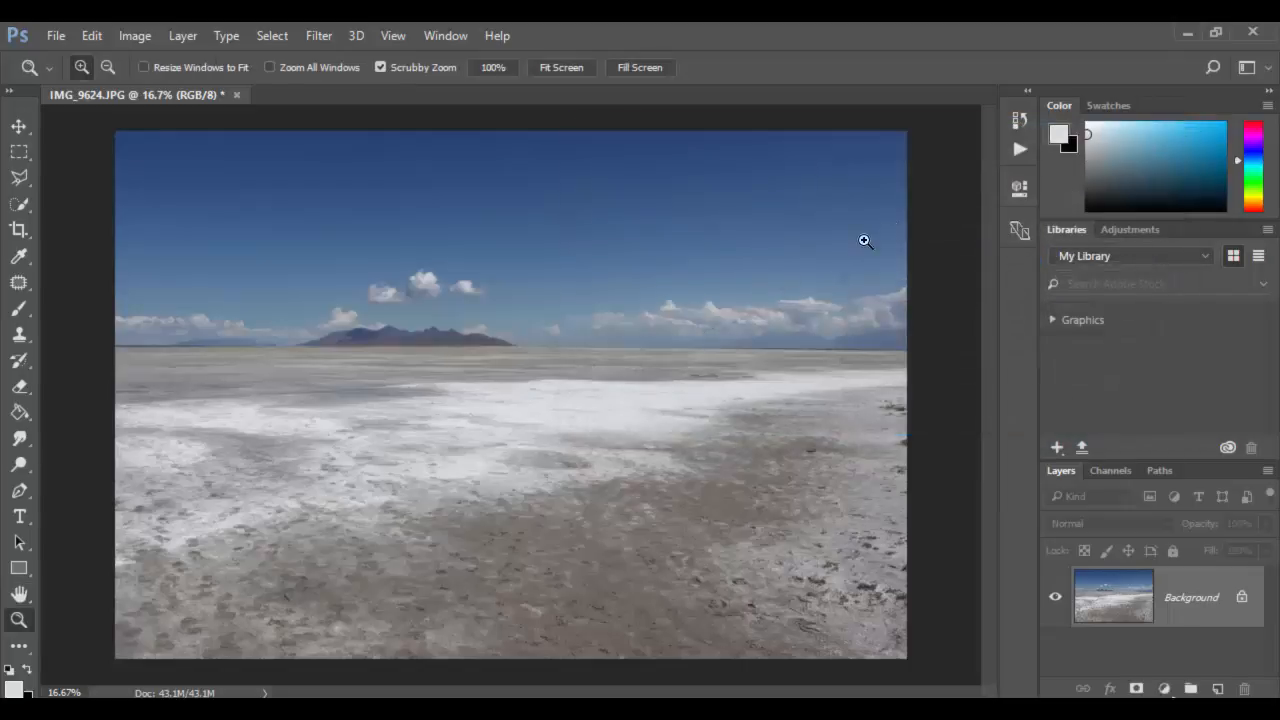
- Create an action named 700PixelsWide in Default Actions and begin recording
{"action": "left_click", "coordinate": [1020, 148]}
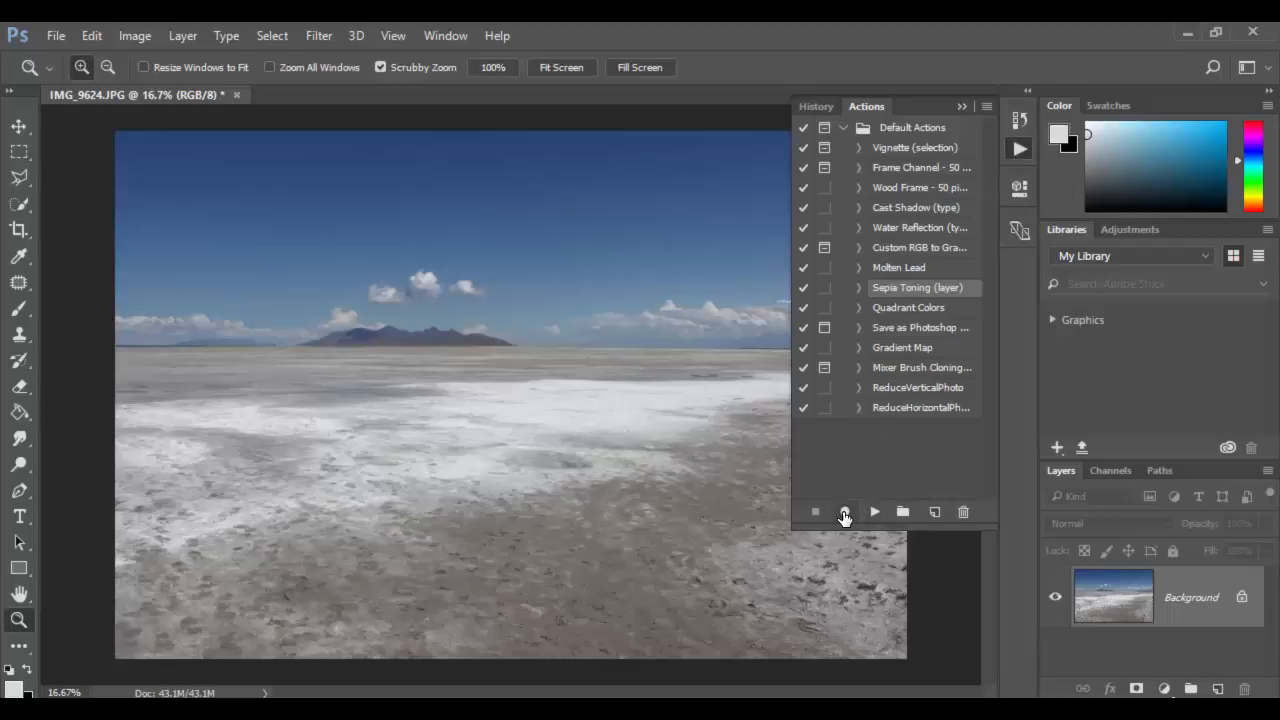
{"action": "mouse_move", "coordinate": [844, 512]}
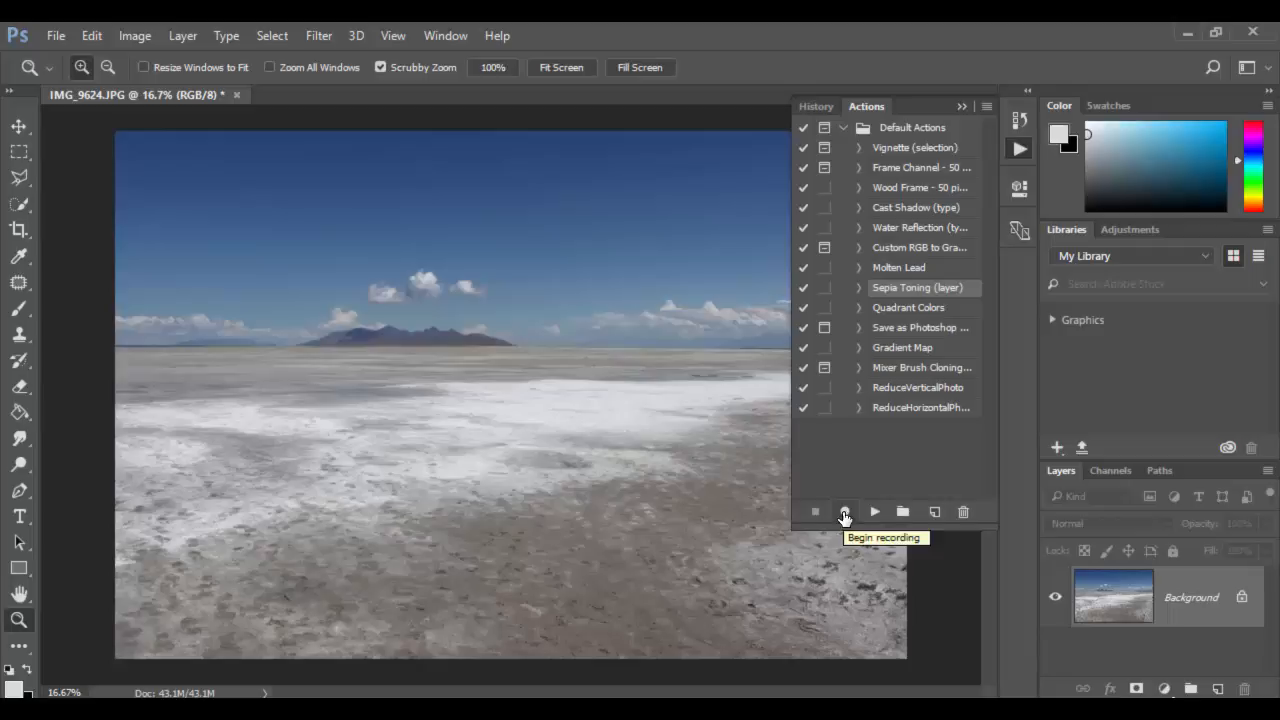
{"action": "mouse_move", "coordinate": [932, 512]}
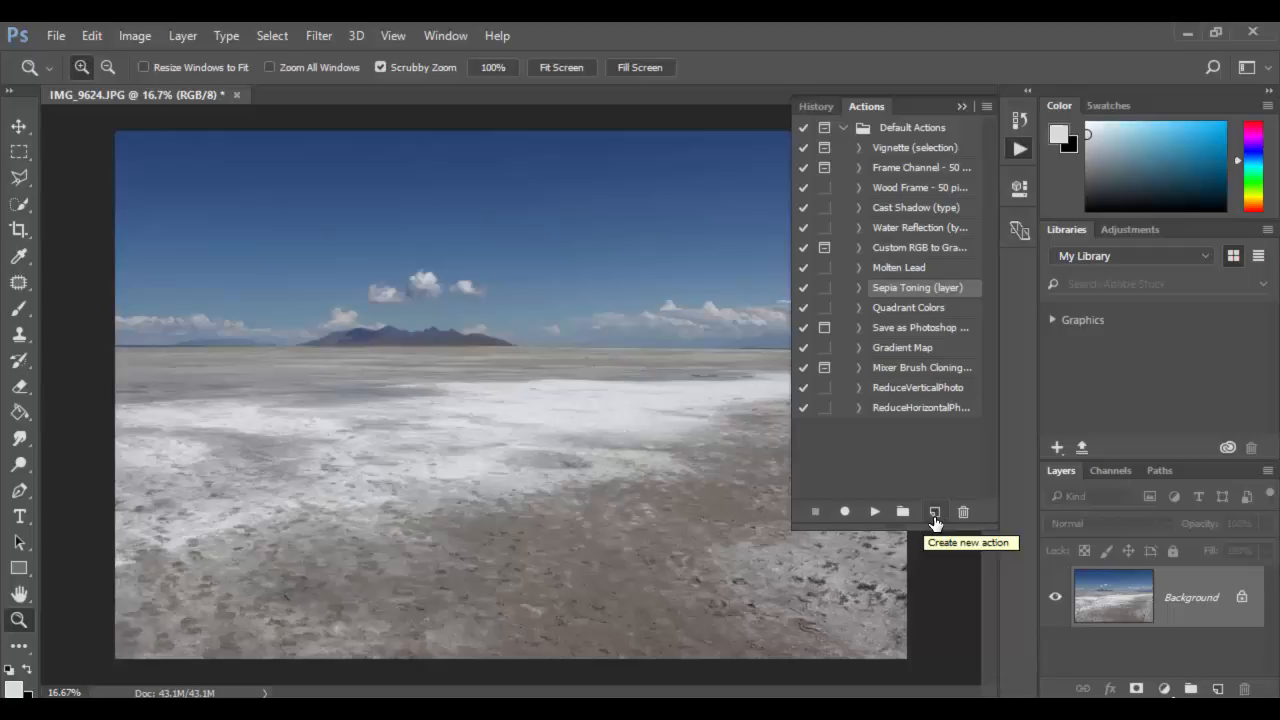
{"action": "mouse_move", "coordinate": [930, 520]}
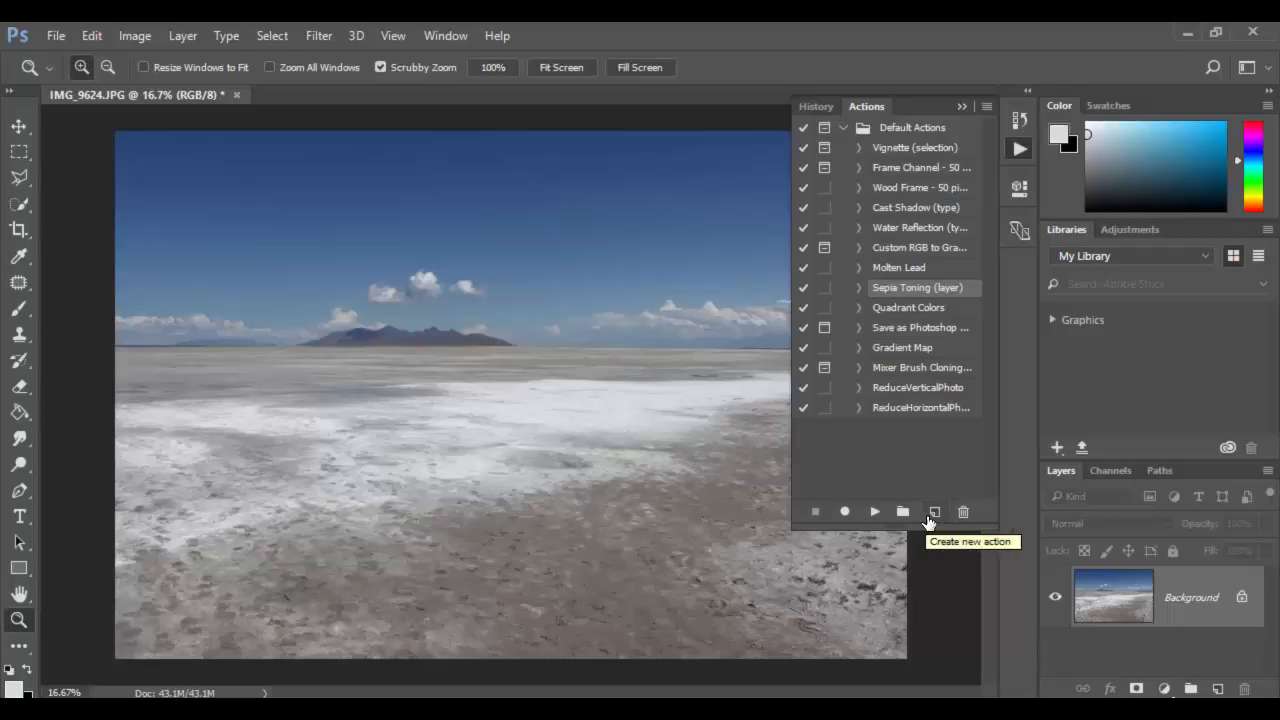
{"action": "left_click", "coordinate": [934, 511]}
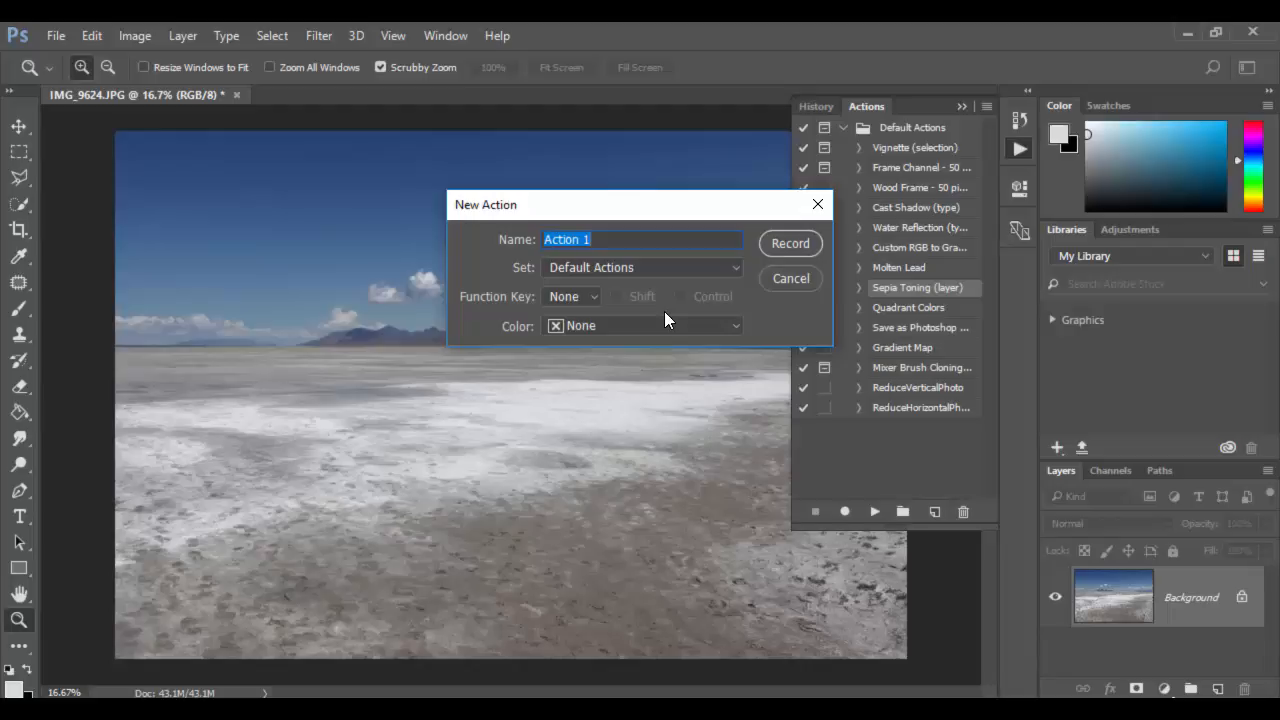
{"action": "type", "text": "700Px"}
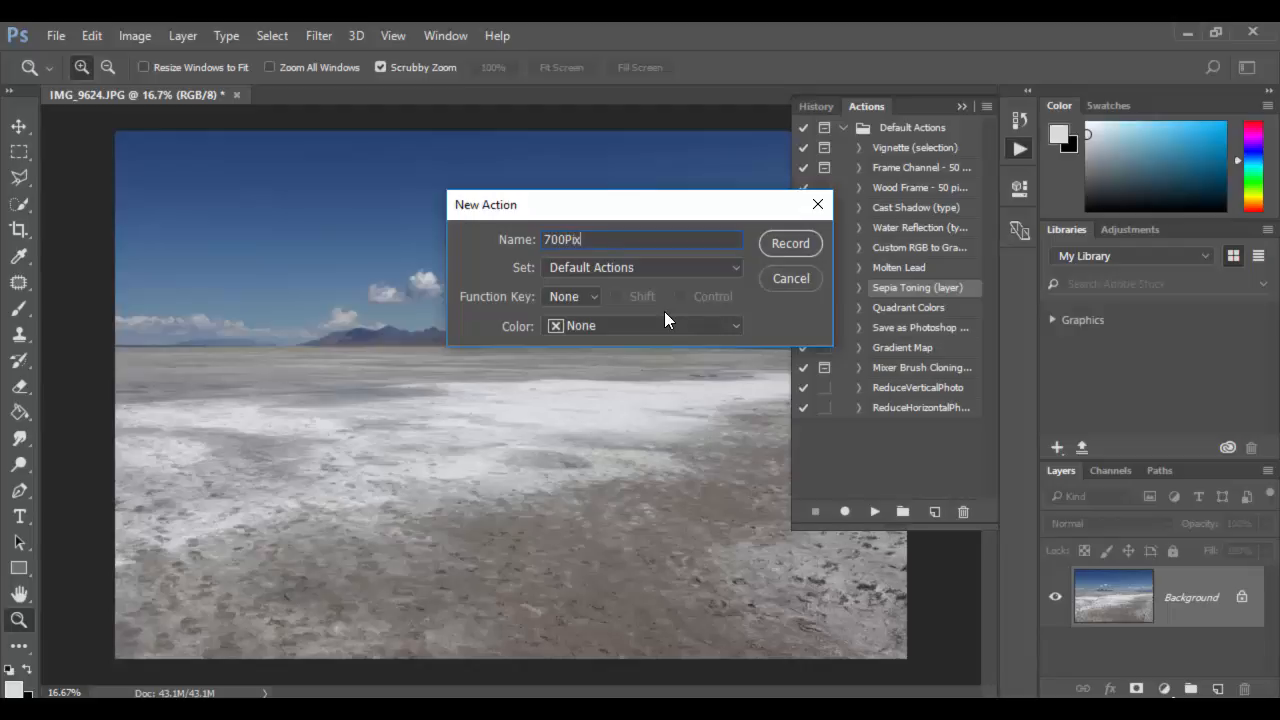
{"action": "type", "text": "els"}
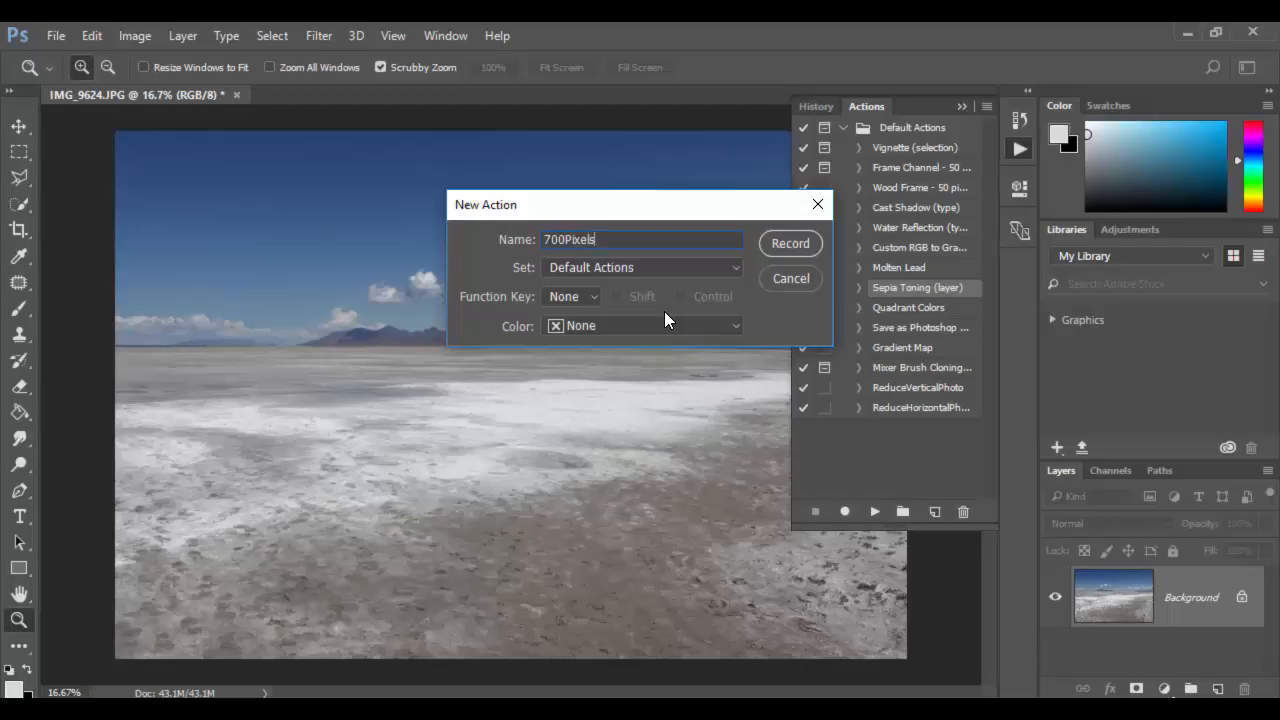
{"action": "type", "text": "Wide"}
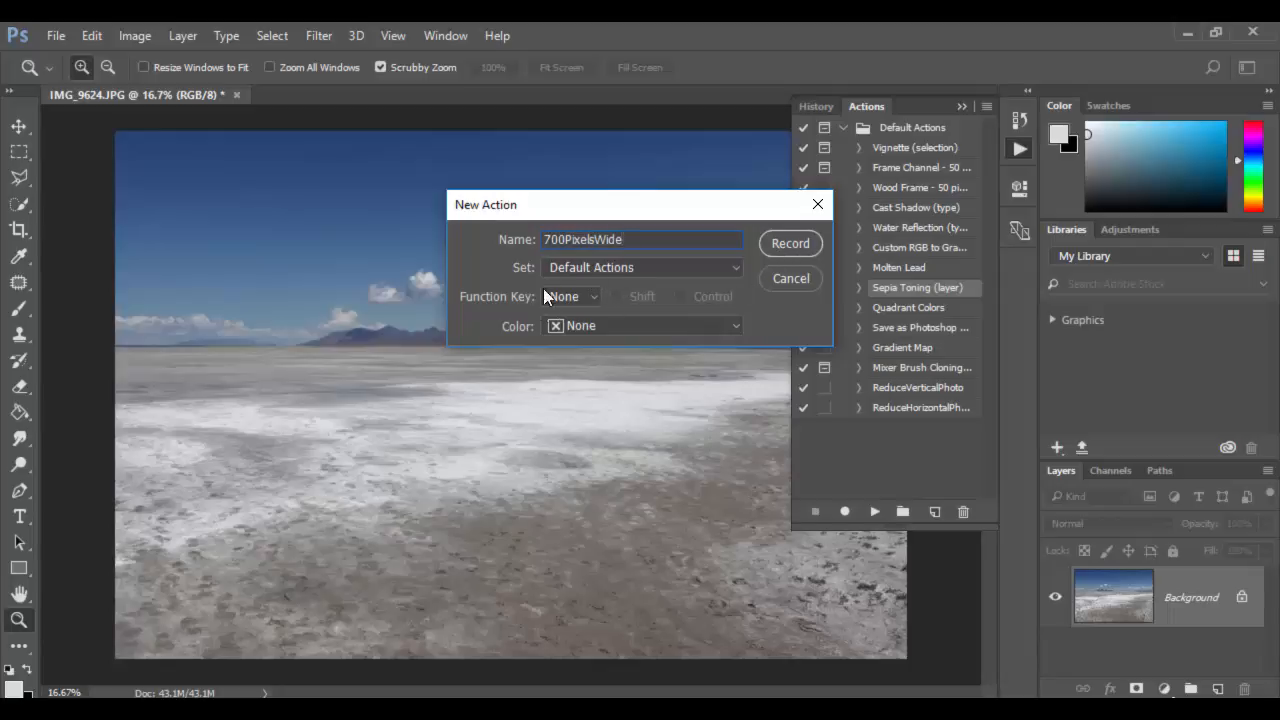
{"action": "left_click", "coordinate": [790, 243]}
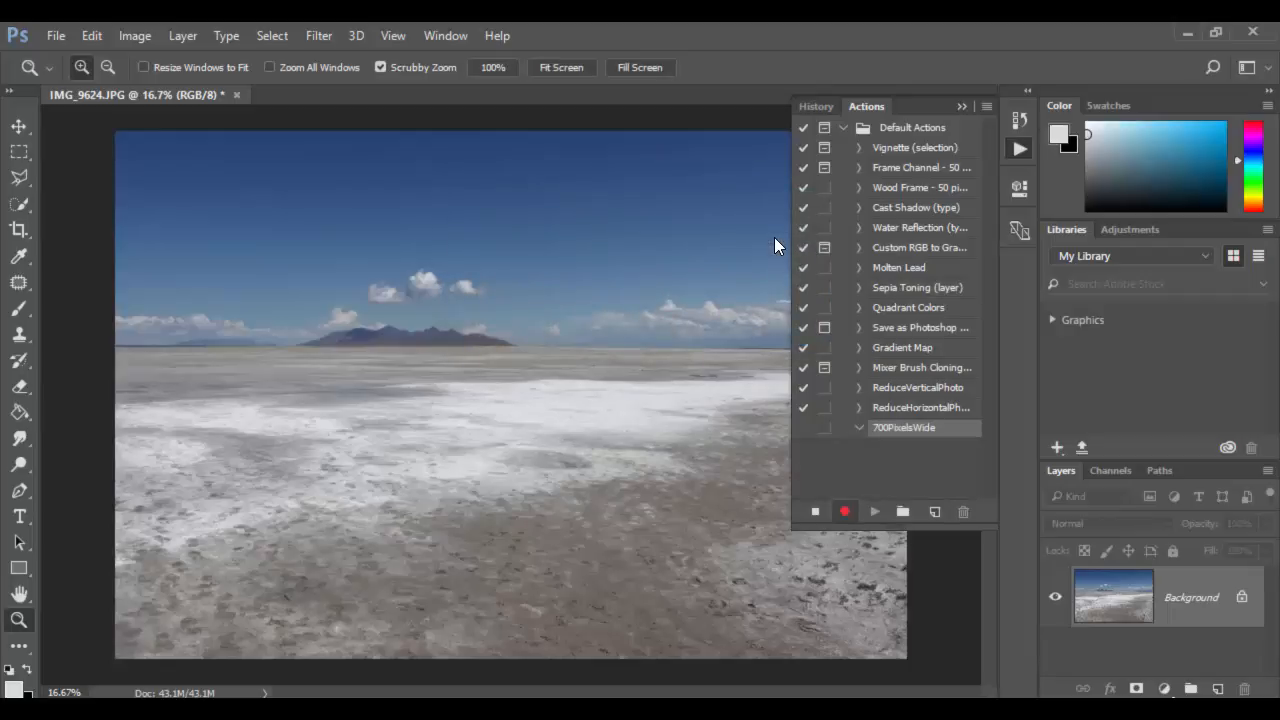
- Resize the photo to 4000 px wide, then to 3500 px wide
{"action": "left_click", "coordinate": [134, 35]}
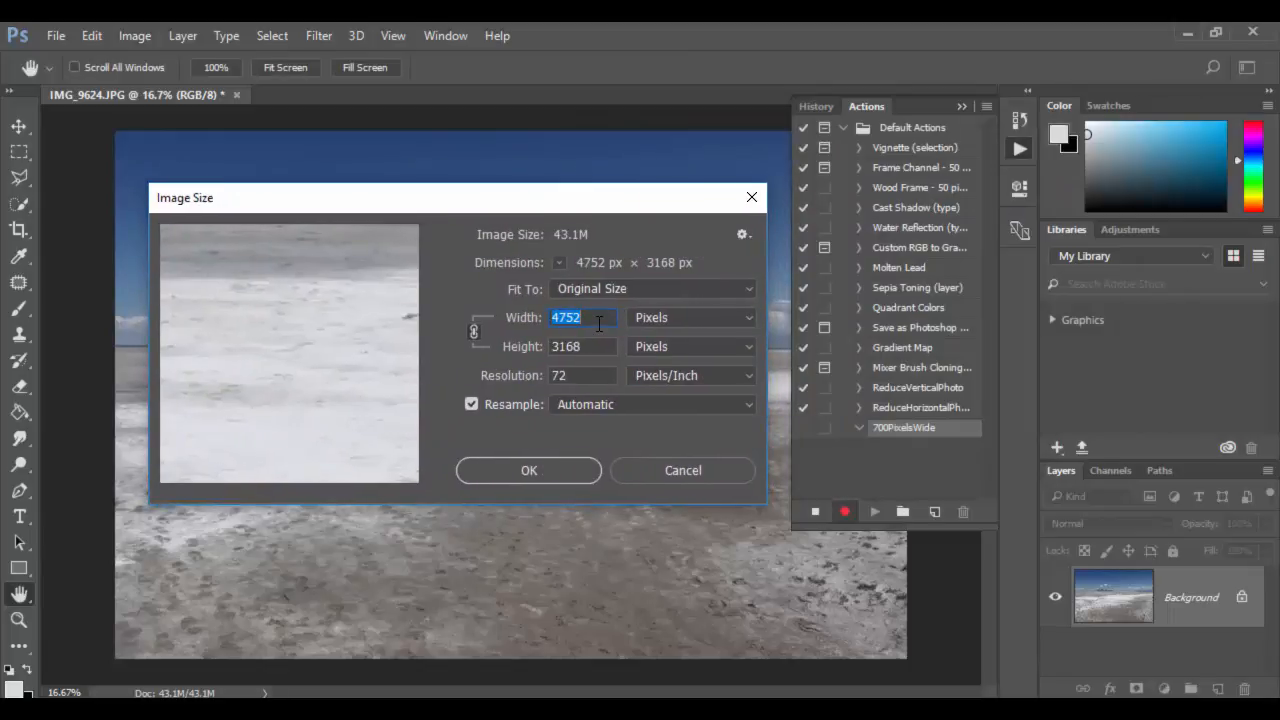
{"action": "mouse_move", "coordinate": [565, 317]}
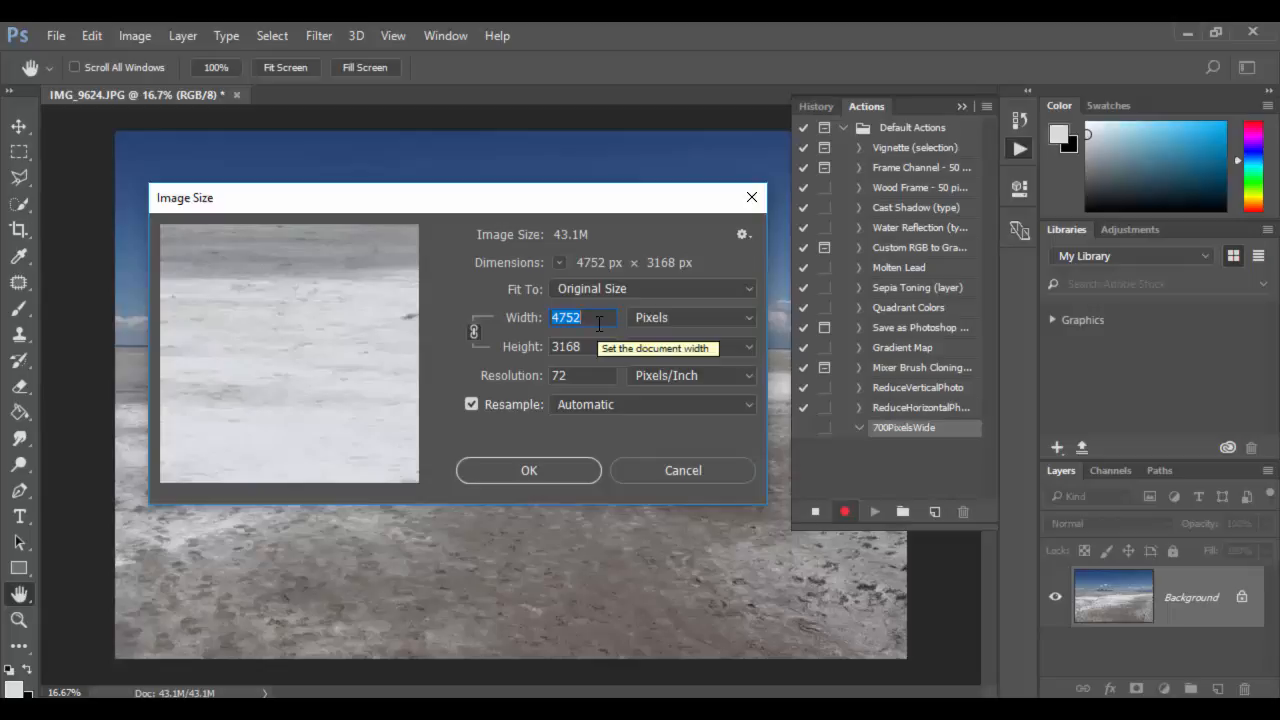
{"action": "type", "text": "4"}
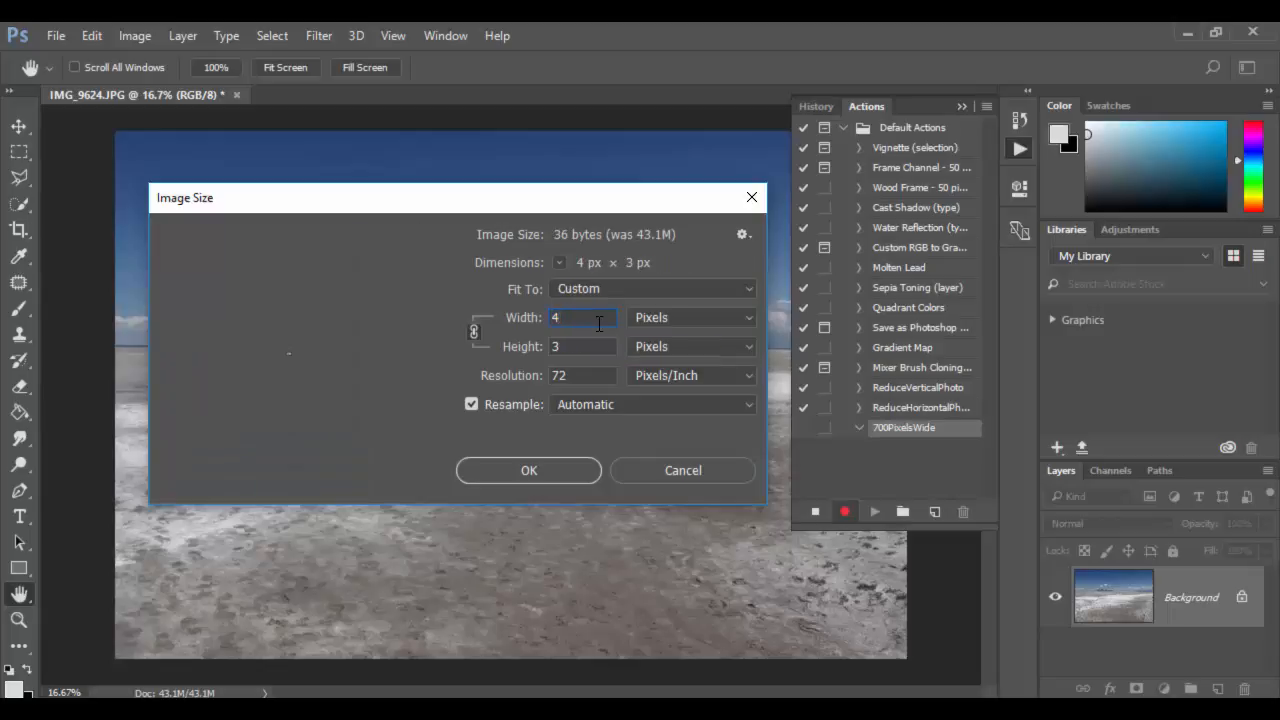
{"action": "type", "text": "4000"}
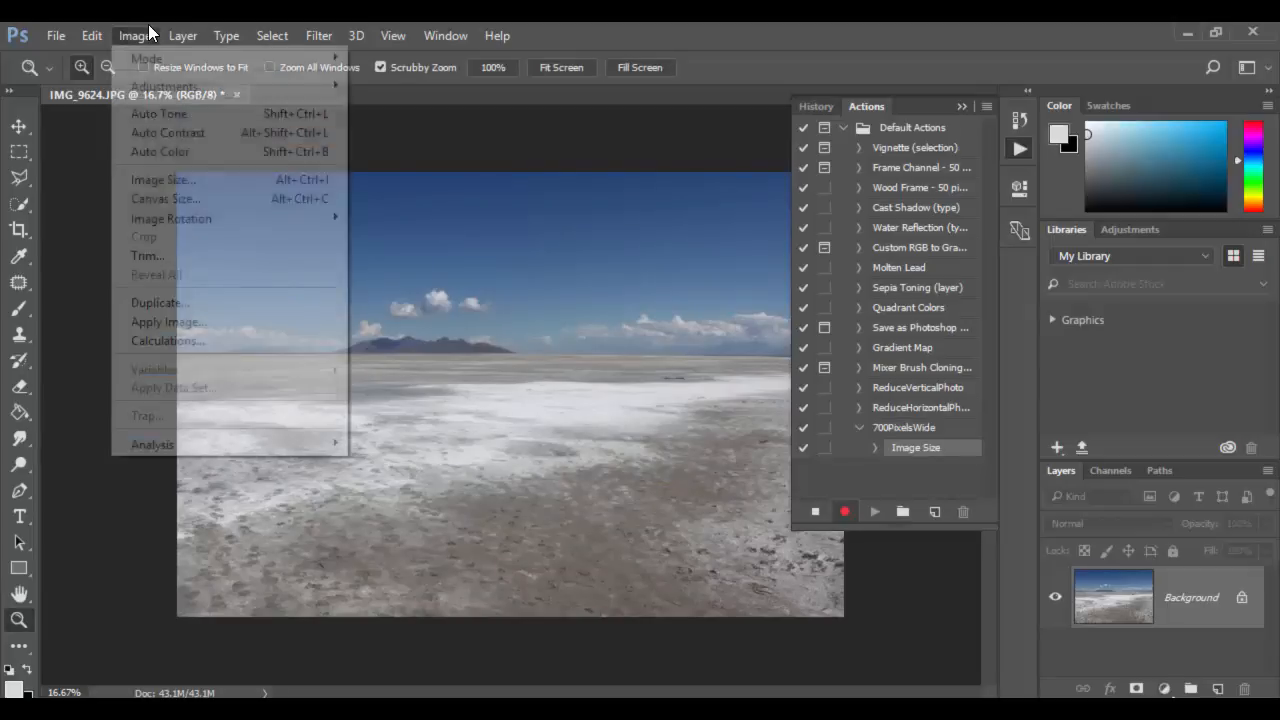
{"action": "left_click", "coordinate": [163, 179]}
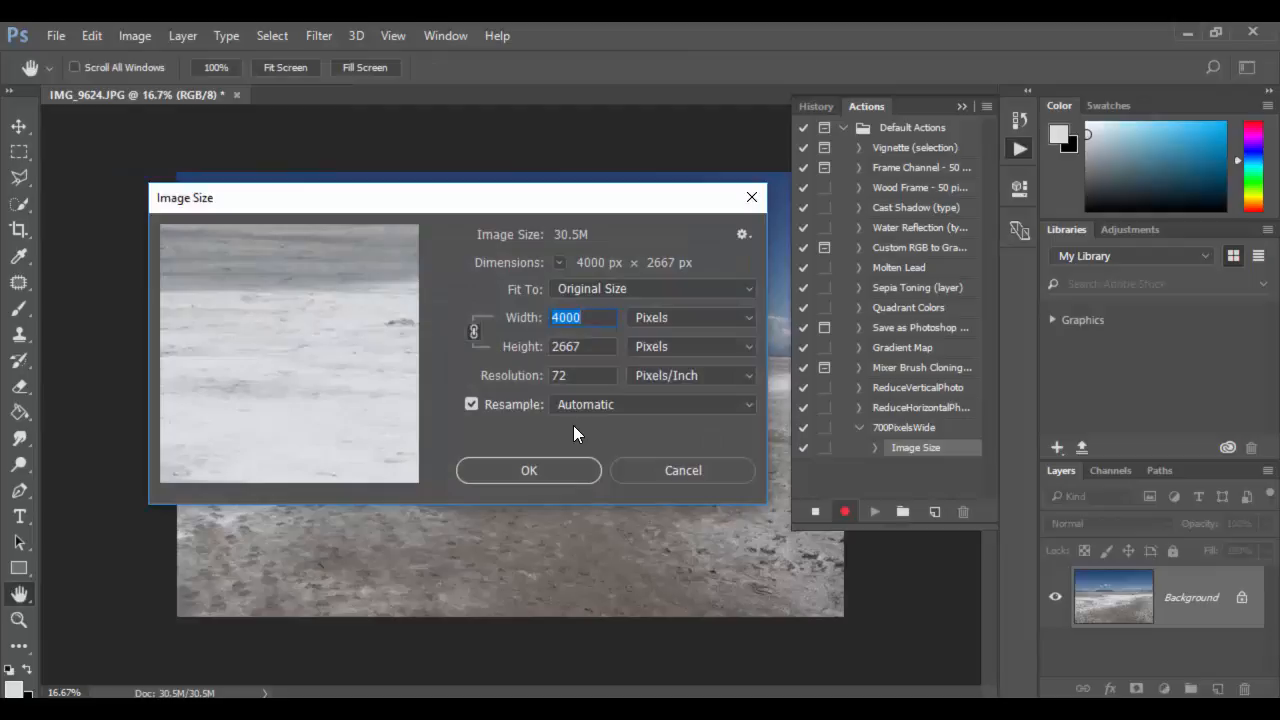
{"action": "type", "text": "35"}
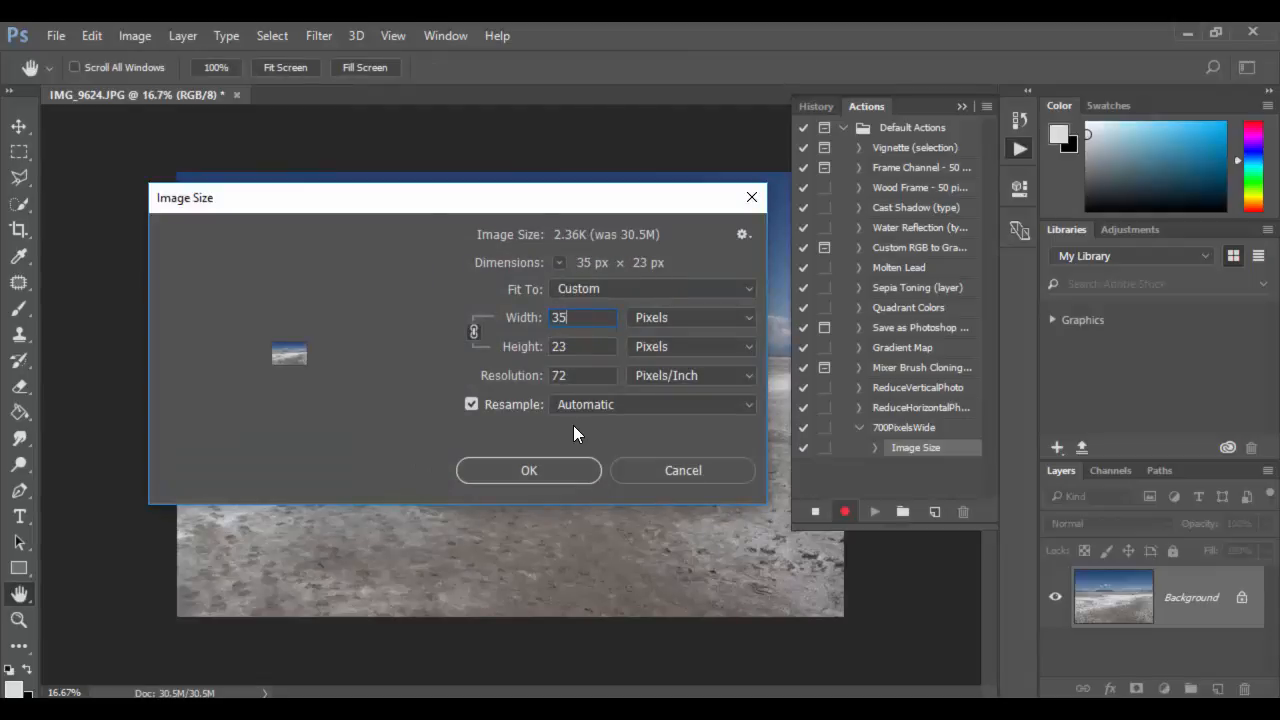
{"action": "left_click", "coordinate": [529, 470]}
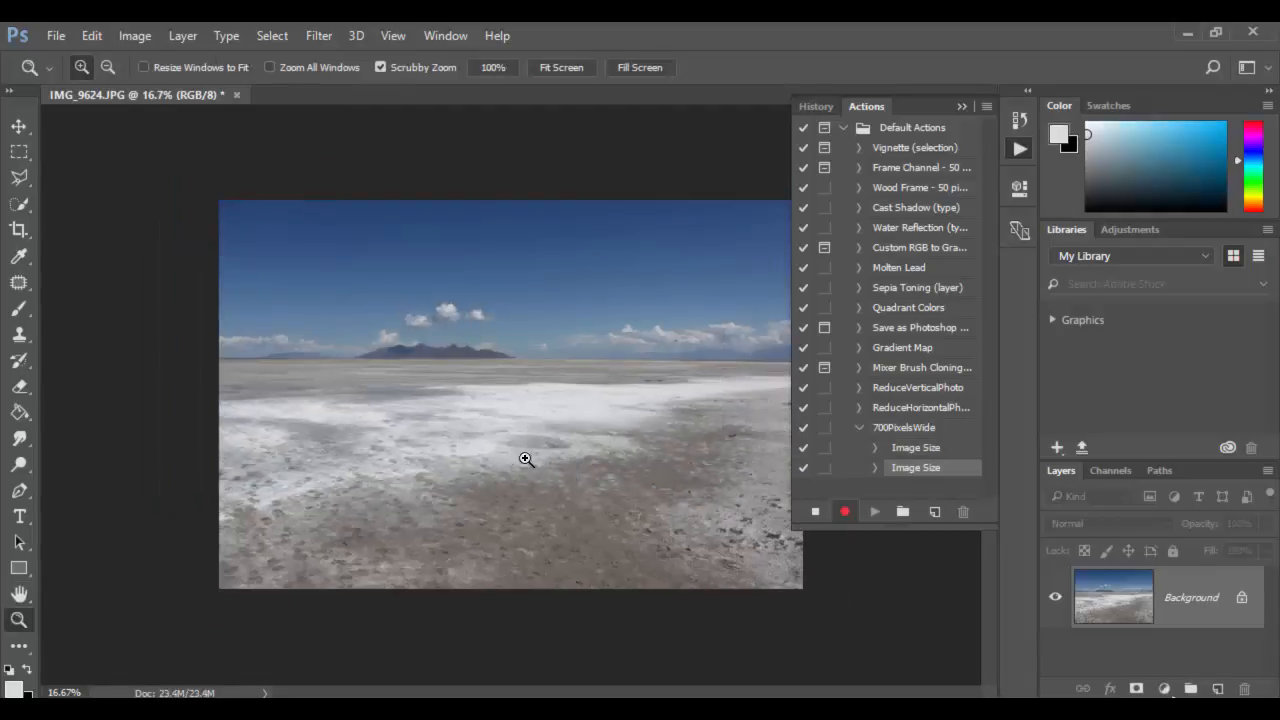
- Resize the photo further to 3000, 2500 and 2000 px wide
{"action": "left_click", "coordinate": [134, 35]}
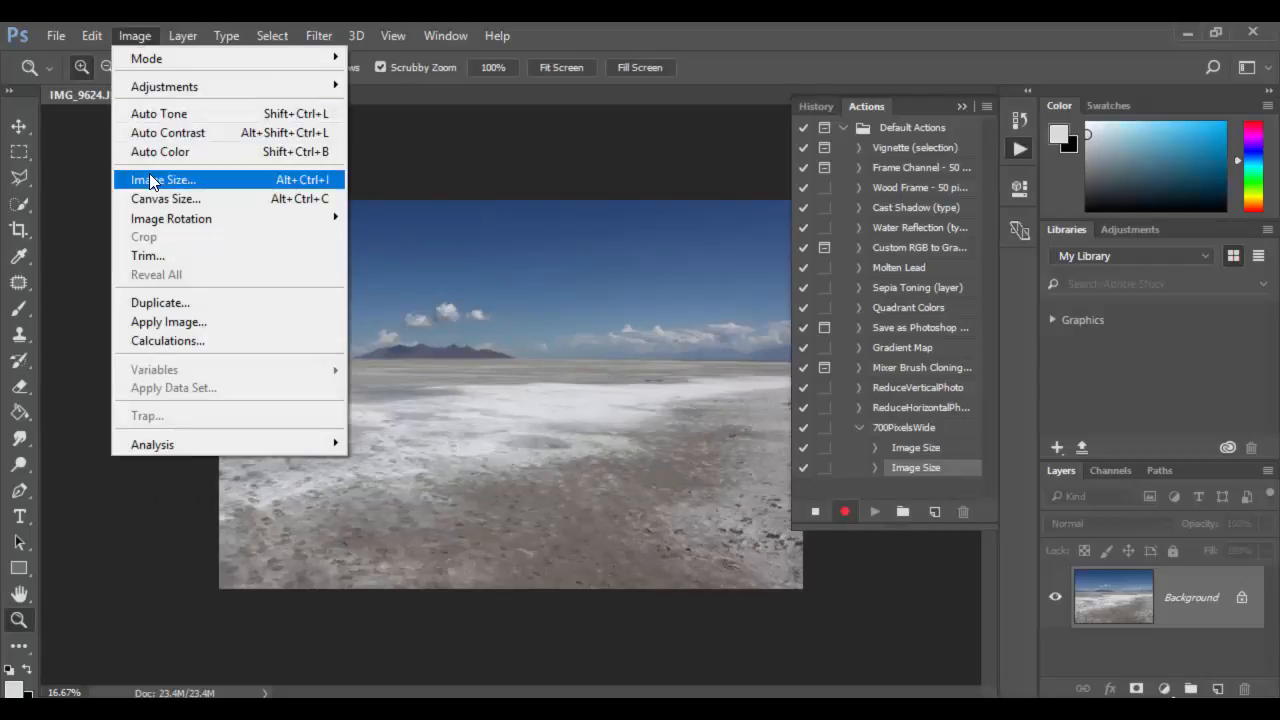
{"action": "left_click", "coordinate": [163, 179]}
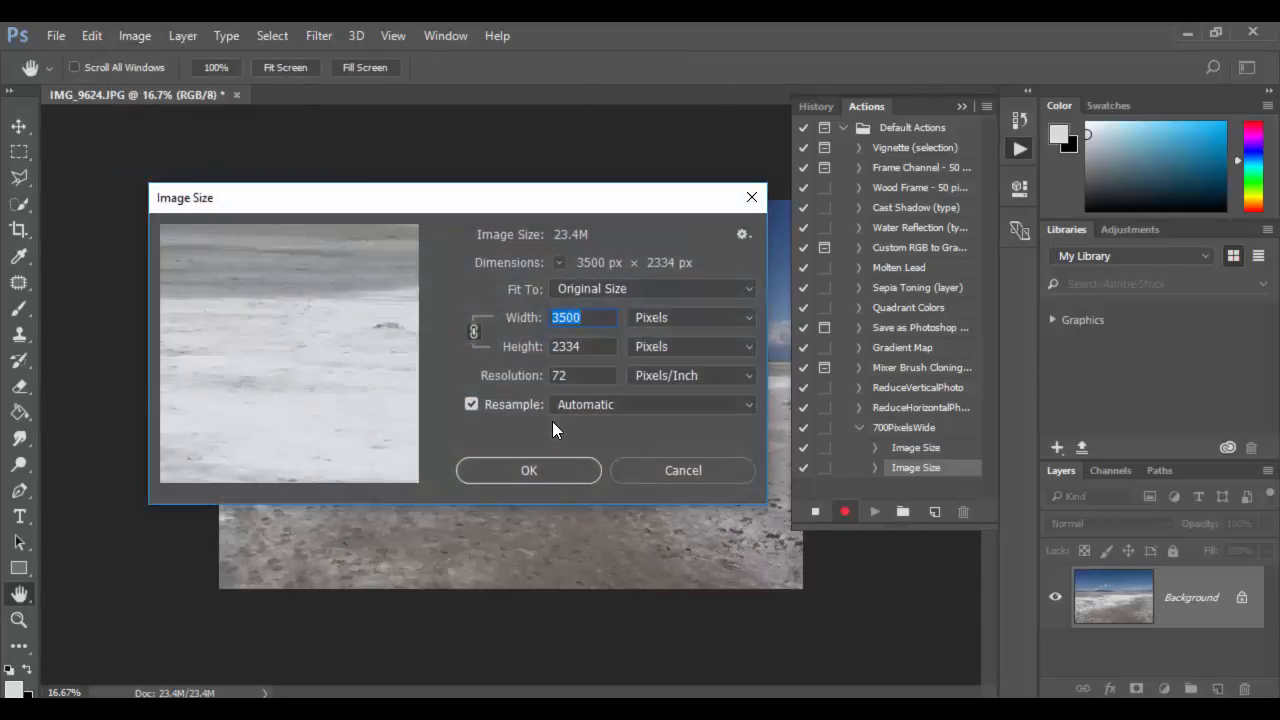
{"action": "type", "text": "300"}
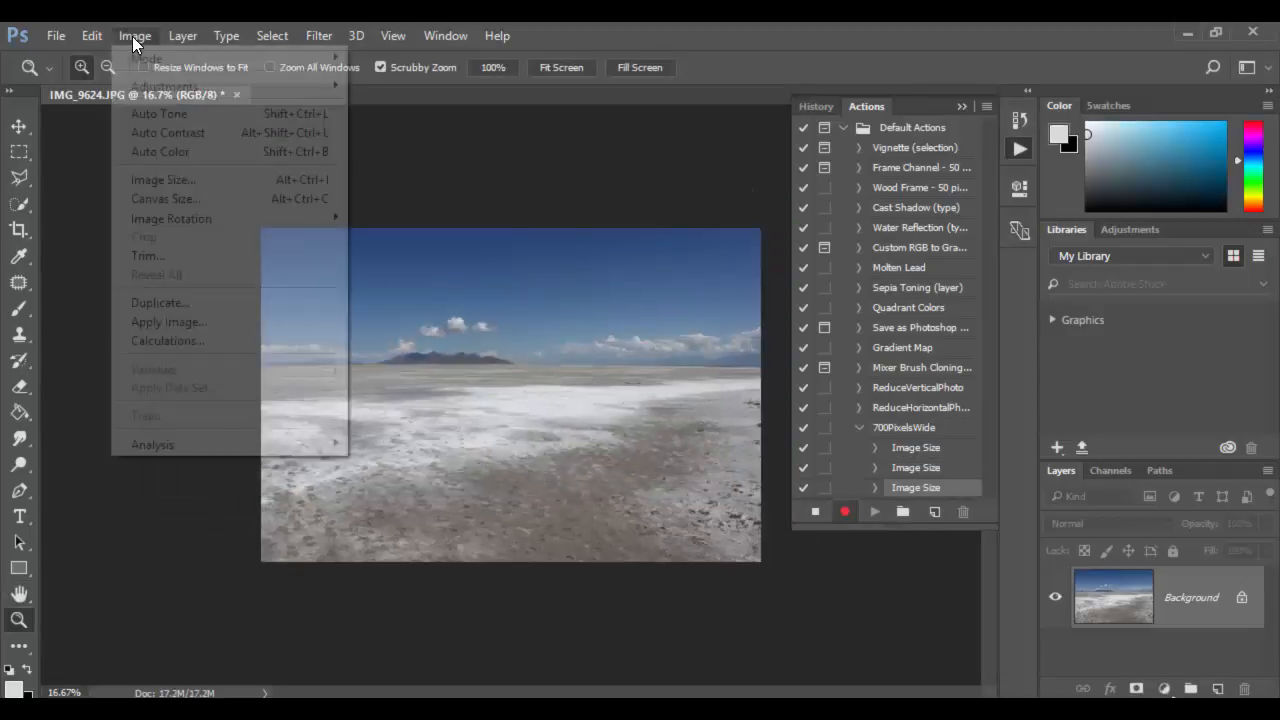
{"action": "left_click", "coordinate": [162, 179]}
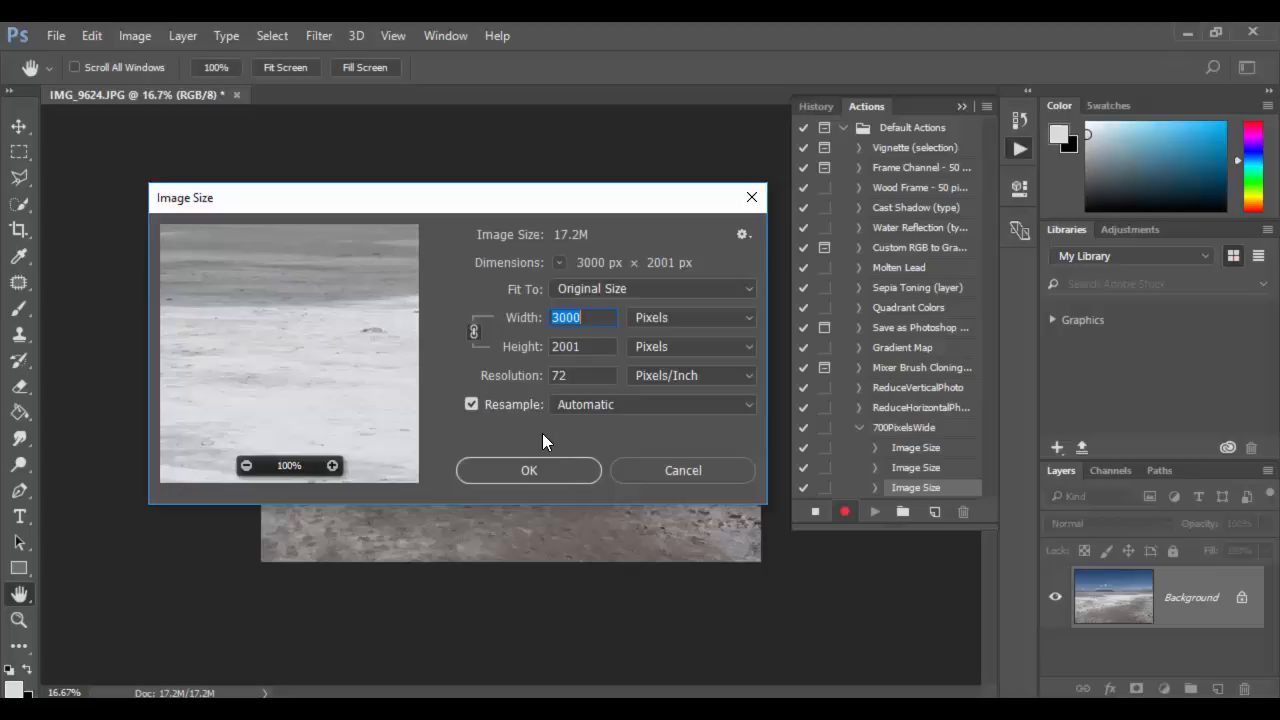
{"action": "type", "text": "25"}
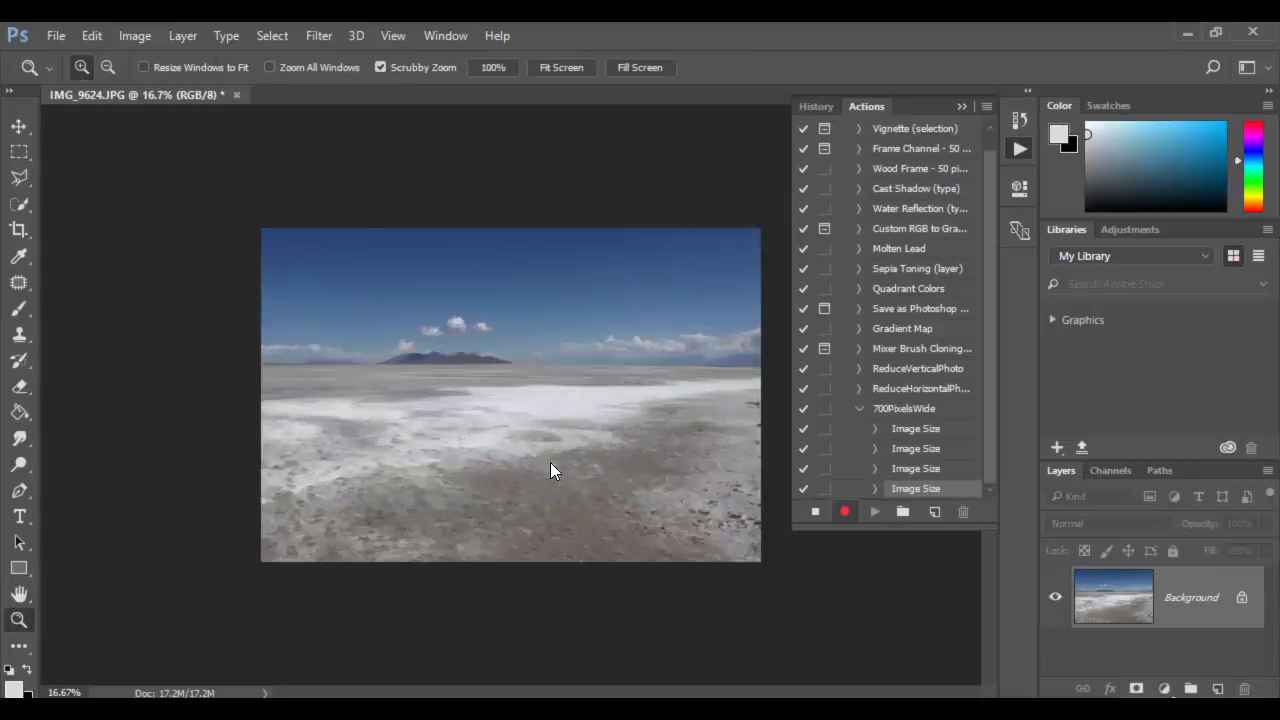
{"action": "left_click", "coordinate": [134, 35]}
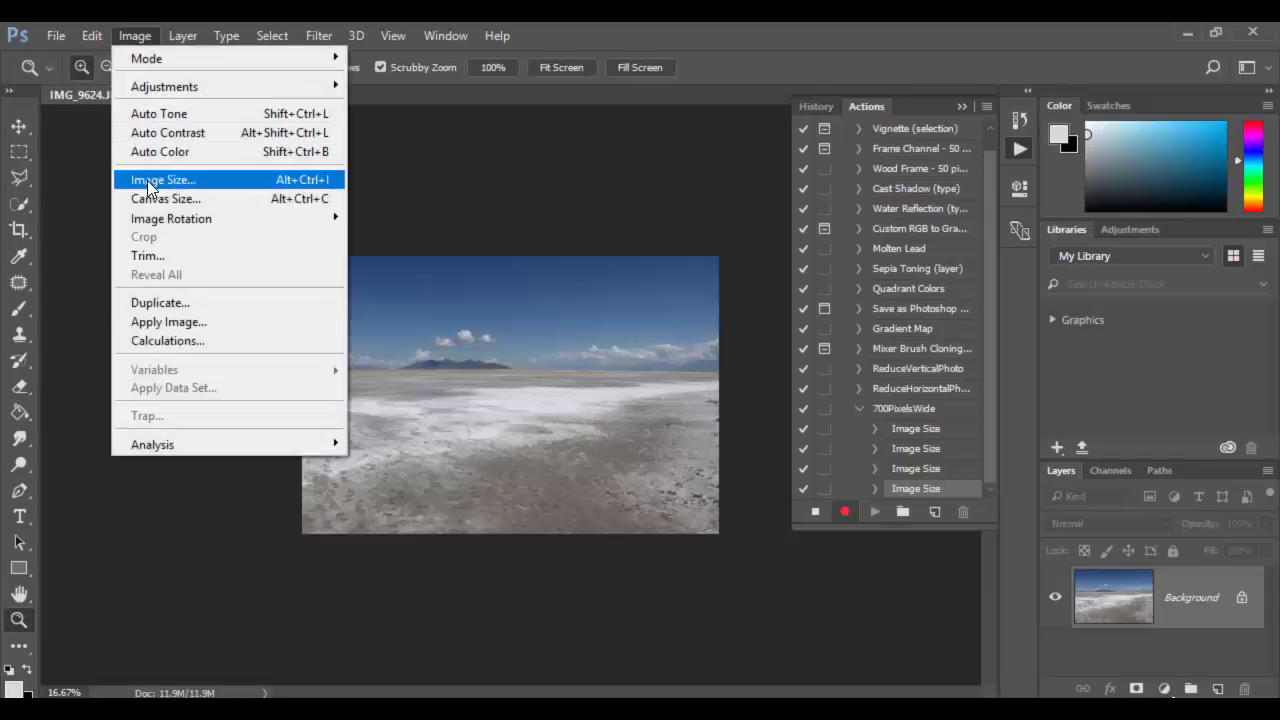
{"action": "left_click", "coordinate": [162, 179]}
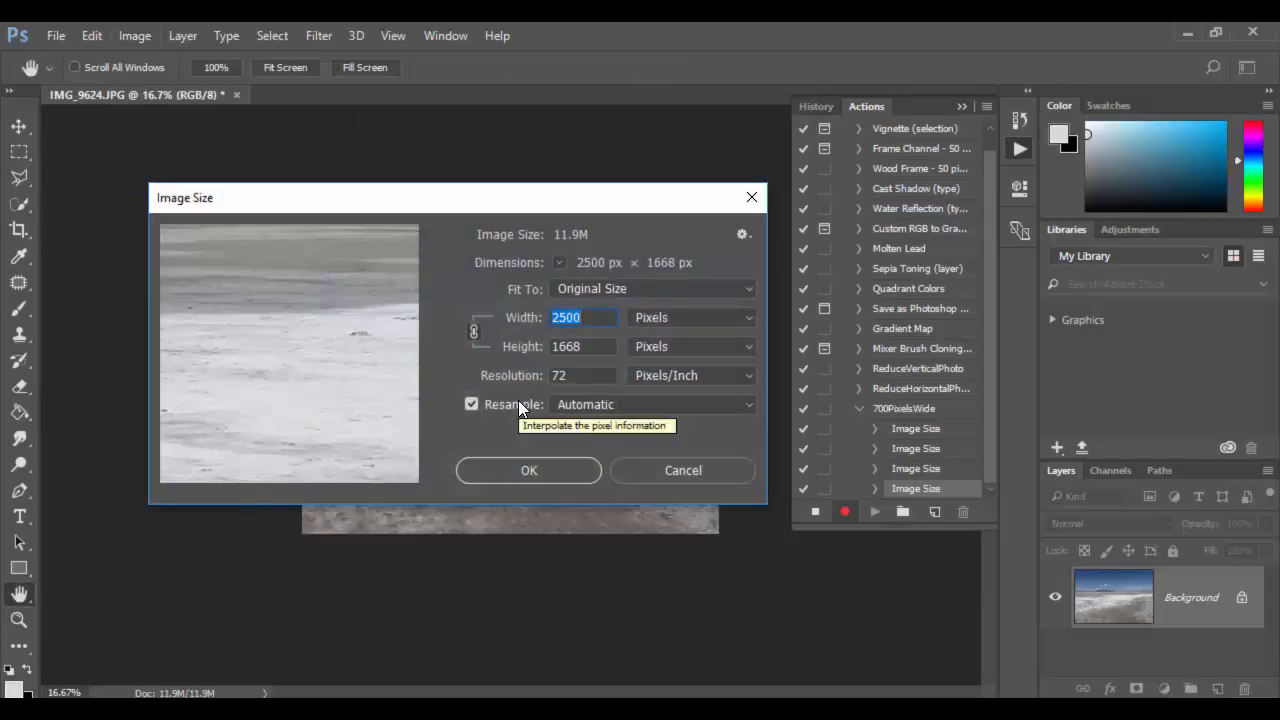
{"action": "type", "text": "2000"}
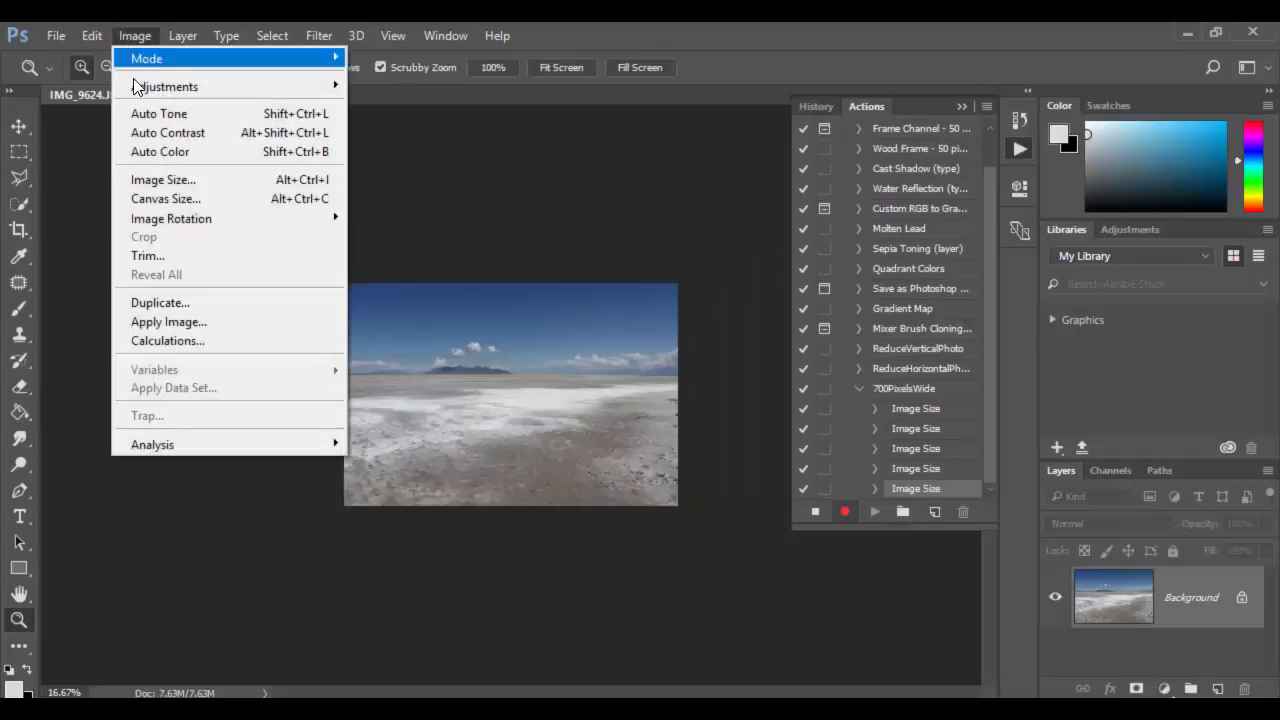
- Resize the photo to 1500, 1000 and finally 700 px wide
{"action": "left_click", "coordinate": [163, 179]}
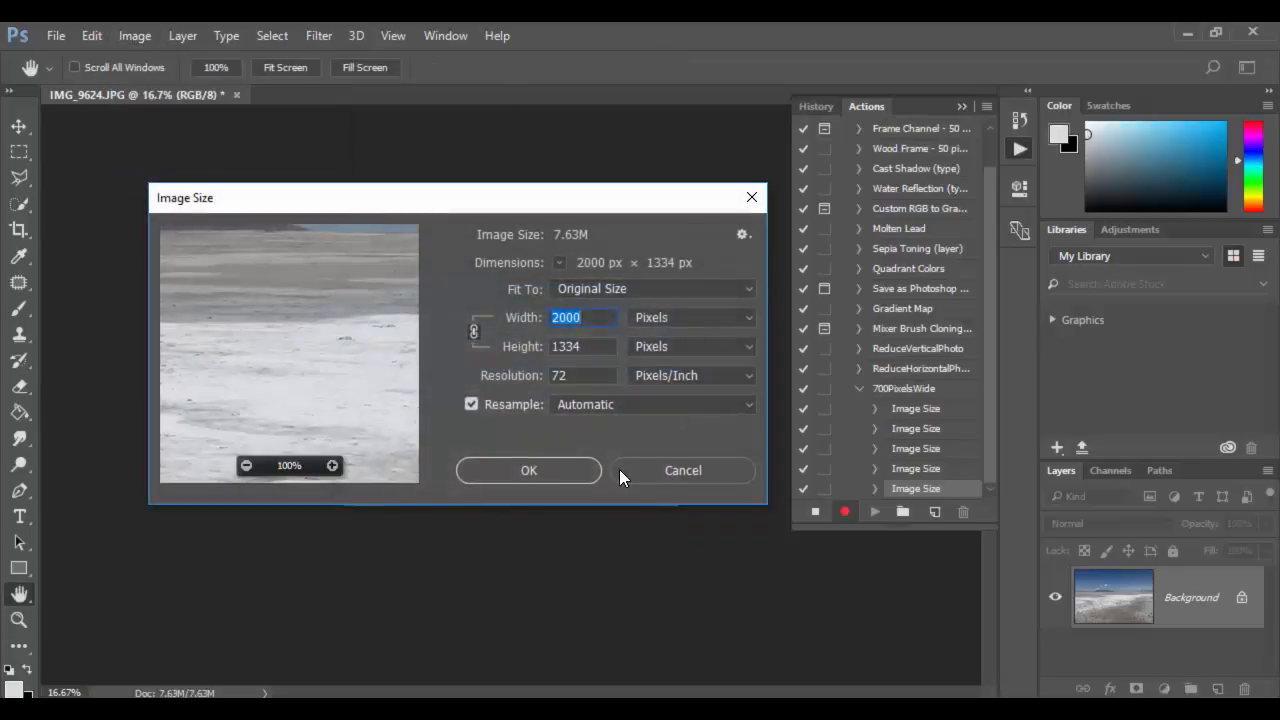
{"action": "type", "text": "1500"}
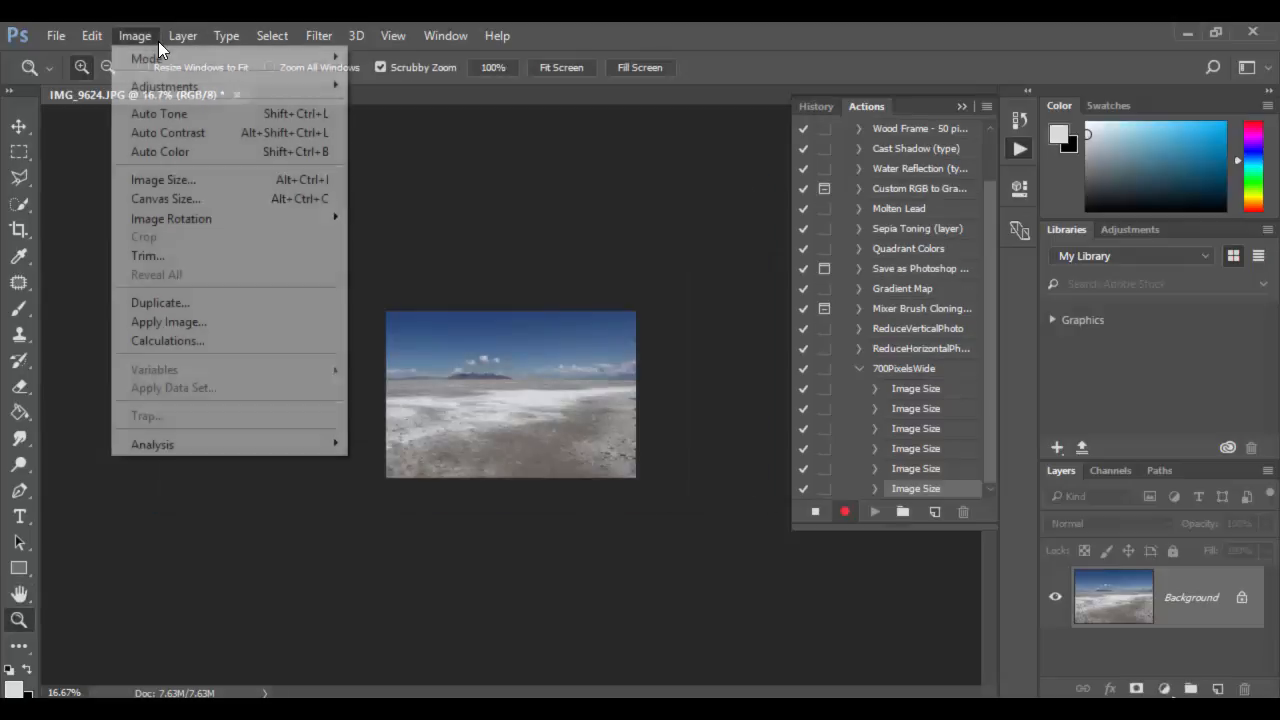
{"action": "left_click", "coordinate": [163, 179]}
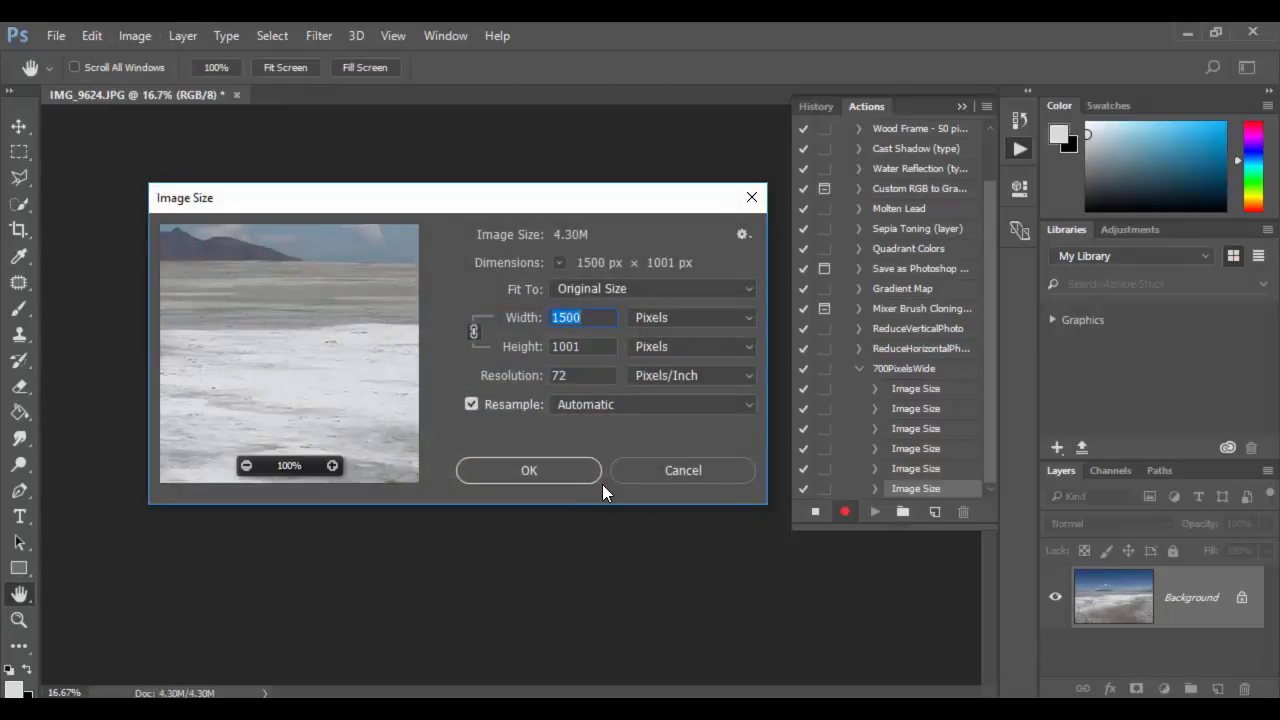
{"action": "type", "text": "1000"}
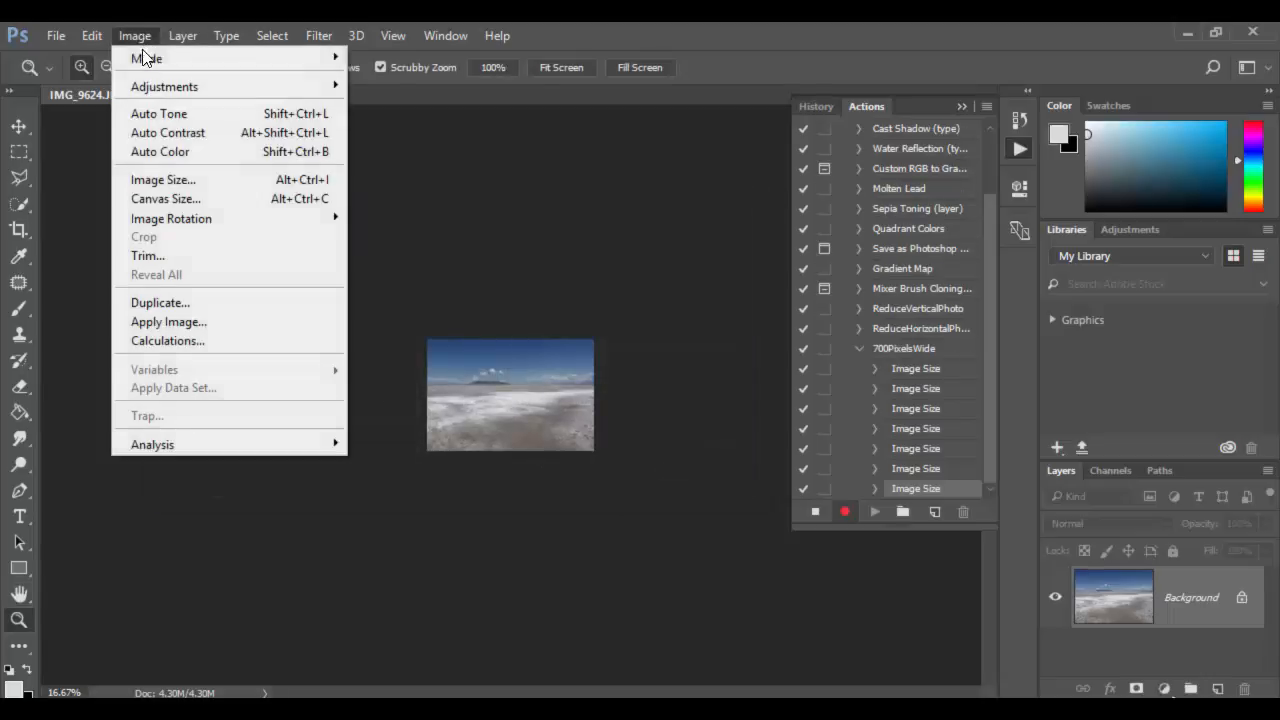
{"action": "left_click", "coordinate": [162, 179]}
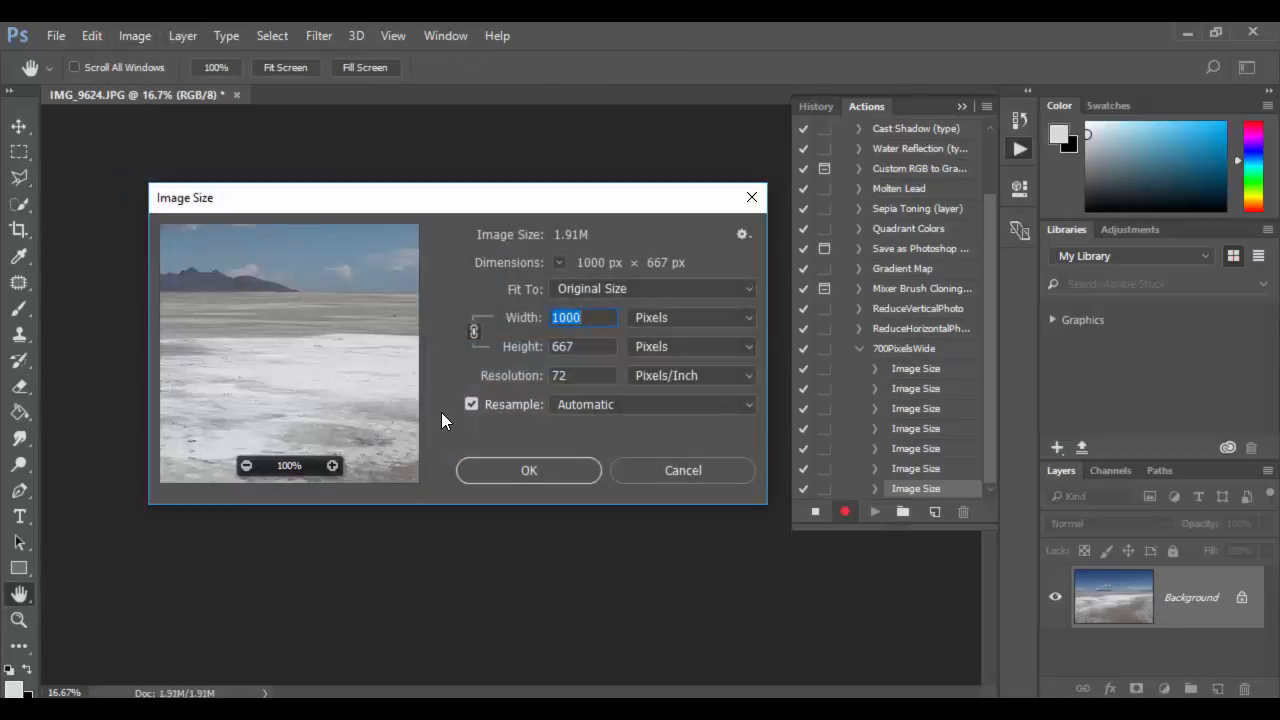
{"action": "type", "text": "700"}
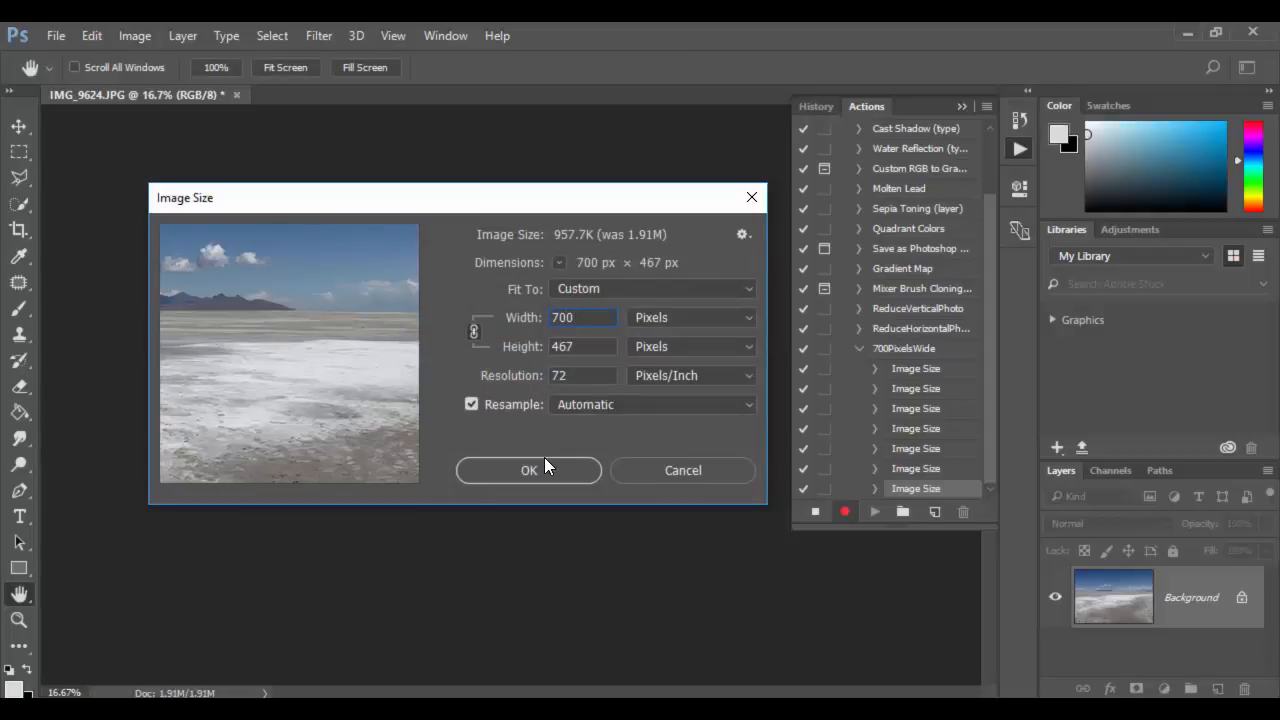
{"action": "left_click", "coordinate": [528, 470]}
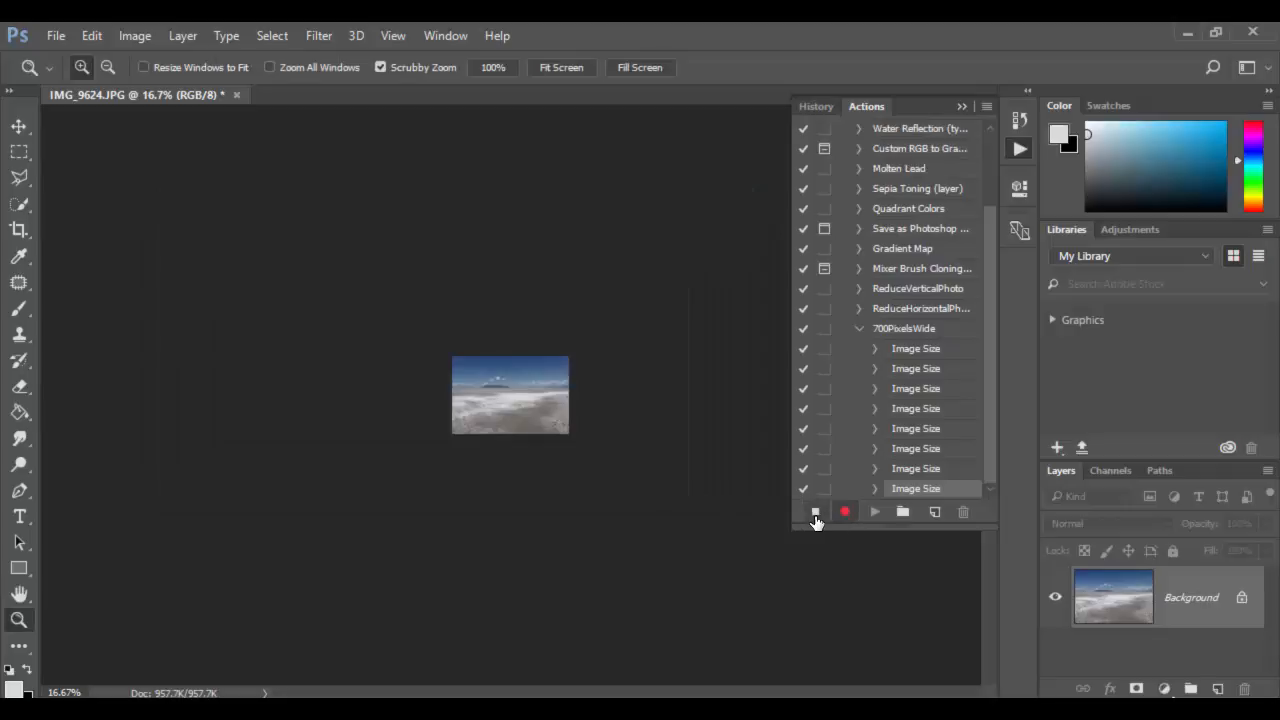
{"action": "left_click", "coordinate": [815, 512]}
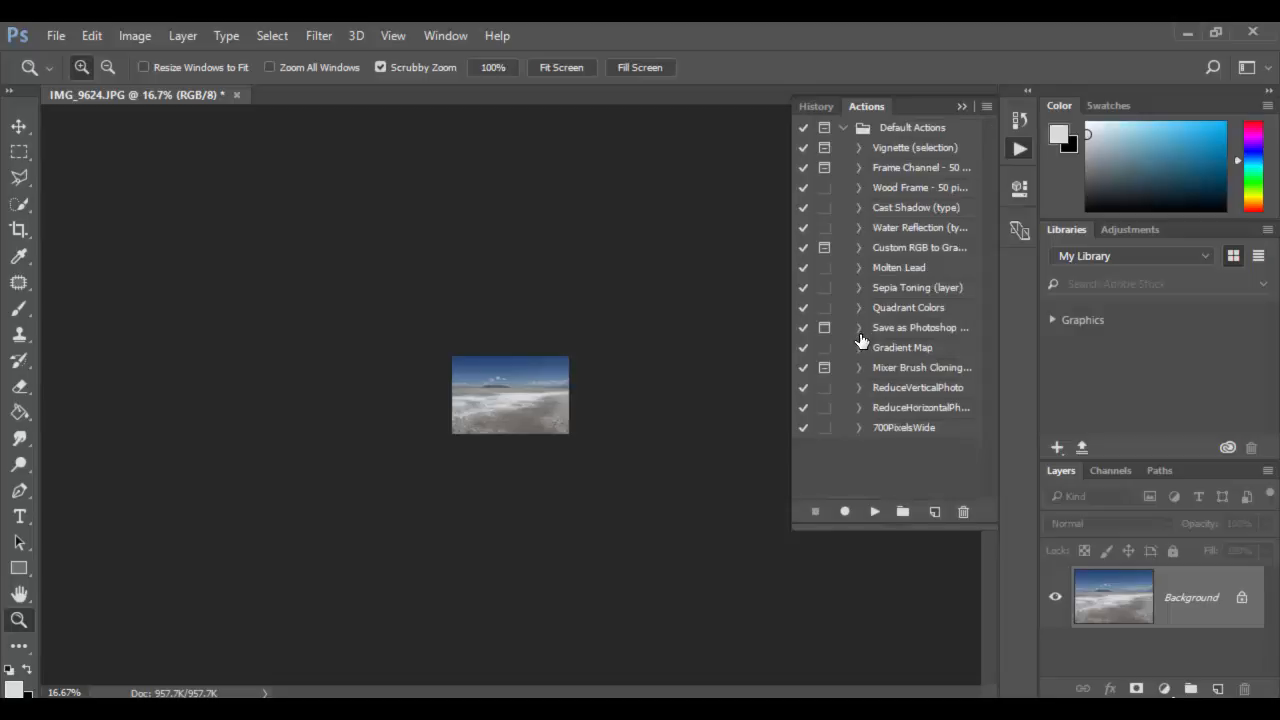
{"action": "left_click", "coordinate": [858, 427]}
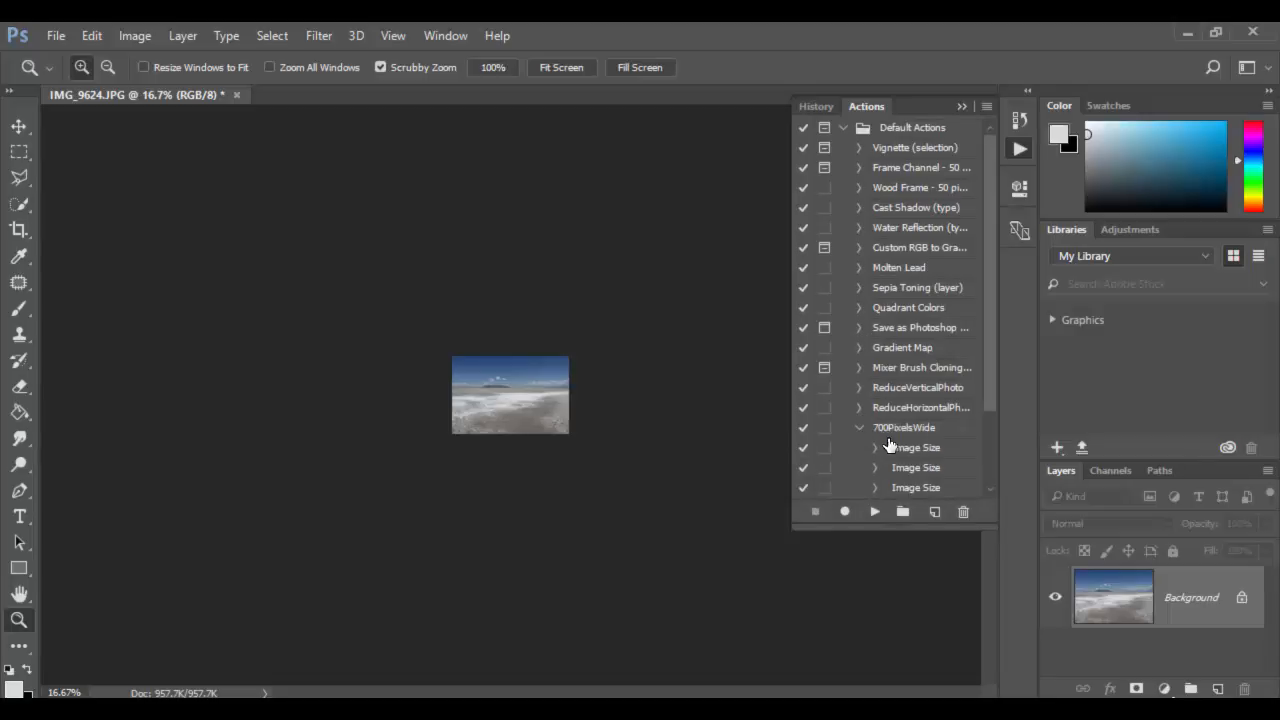
{"action": "left_click", "coordinate": [858, 427]}
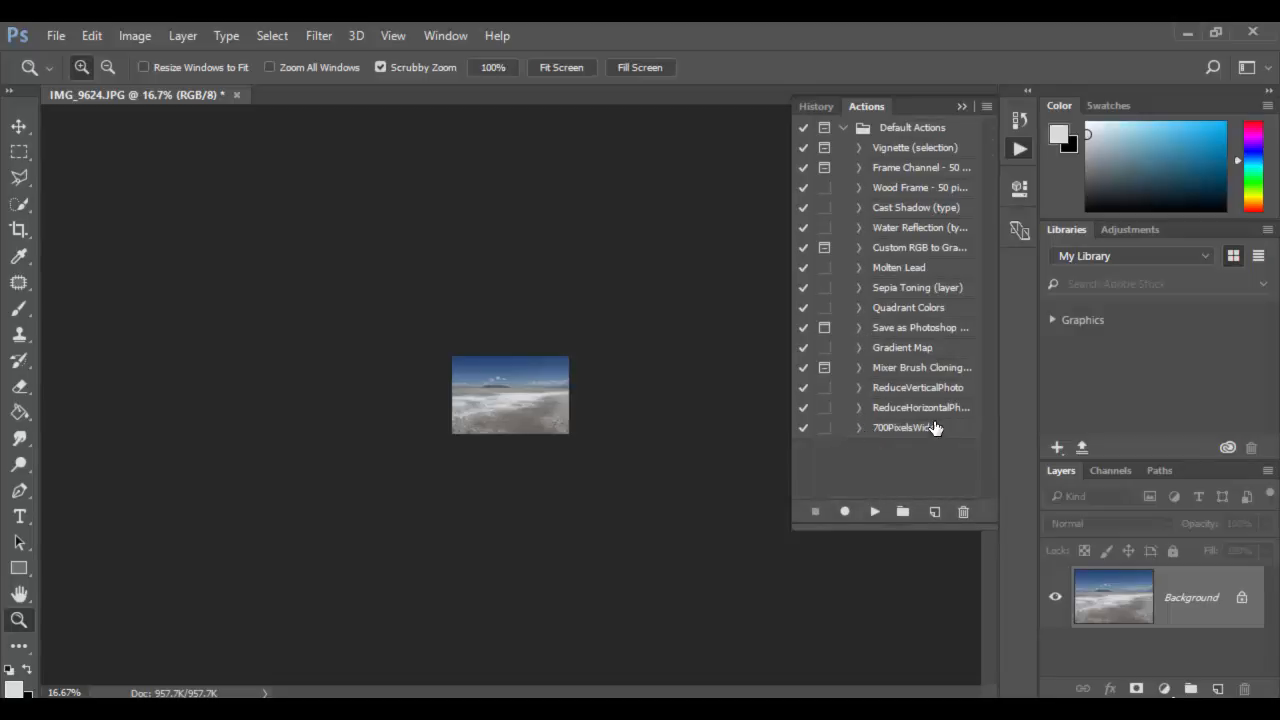
{"action": "left_click", "coordinate": [905, 427]}
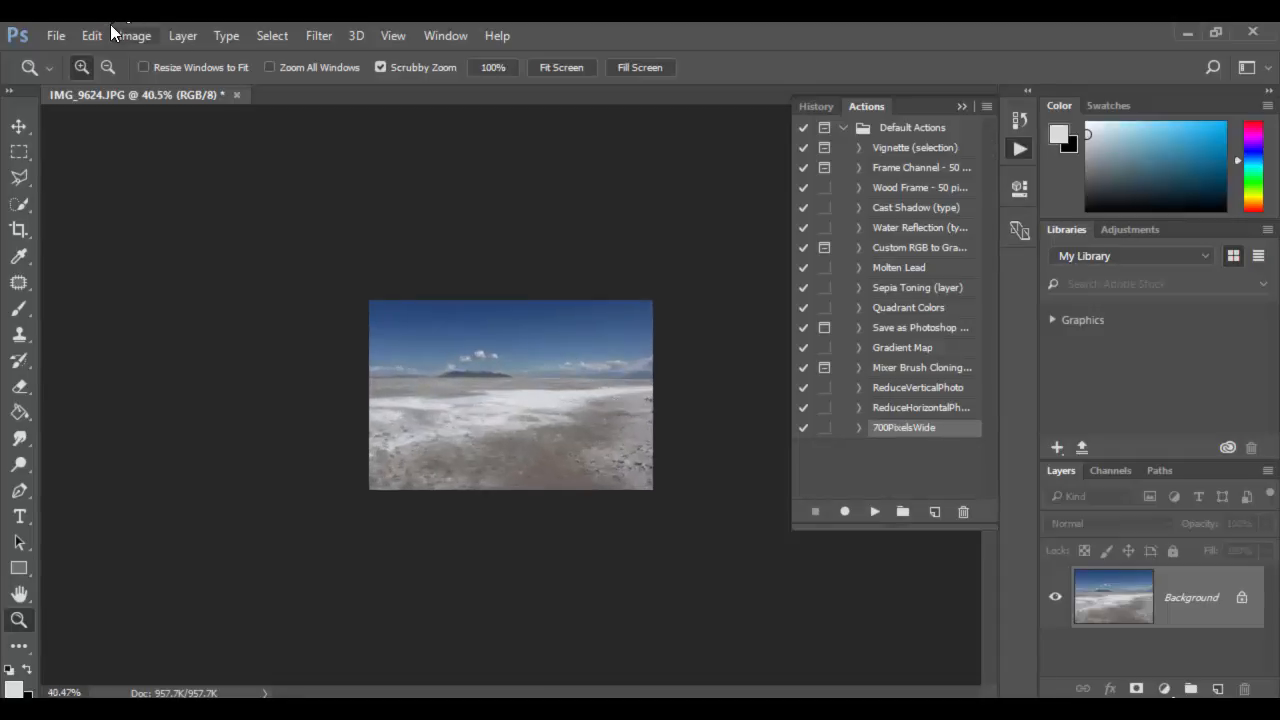
{"action": "left_click", "coordinate": [134, 35]}
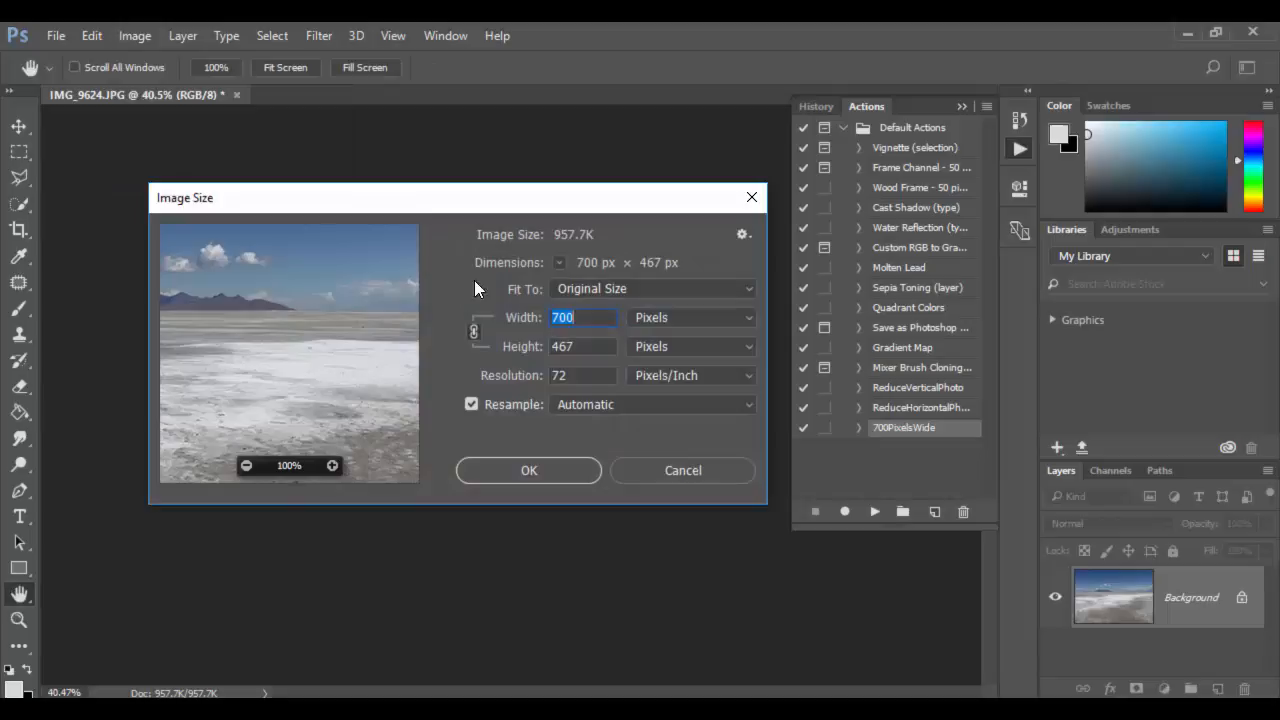
{"action": "mouse_move", "coordinate": [568, 427]}
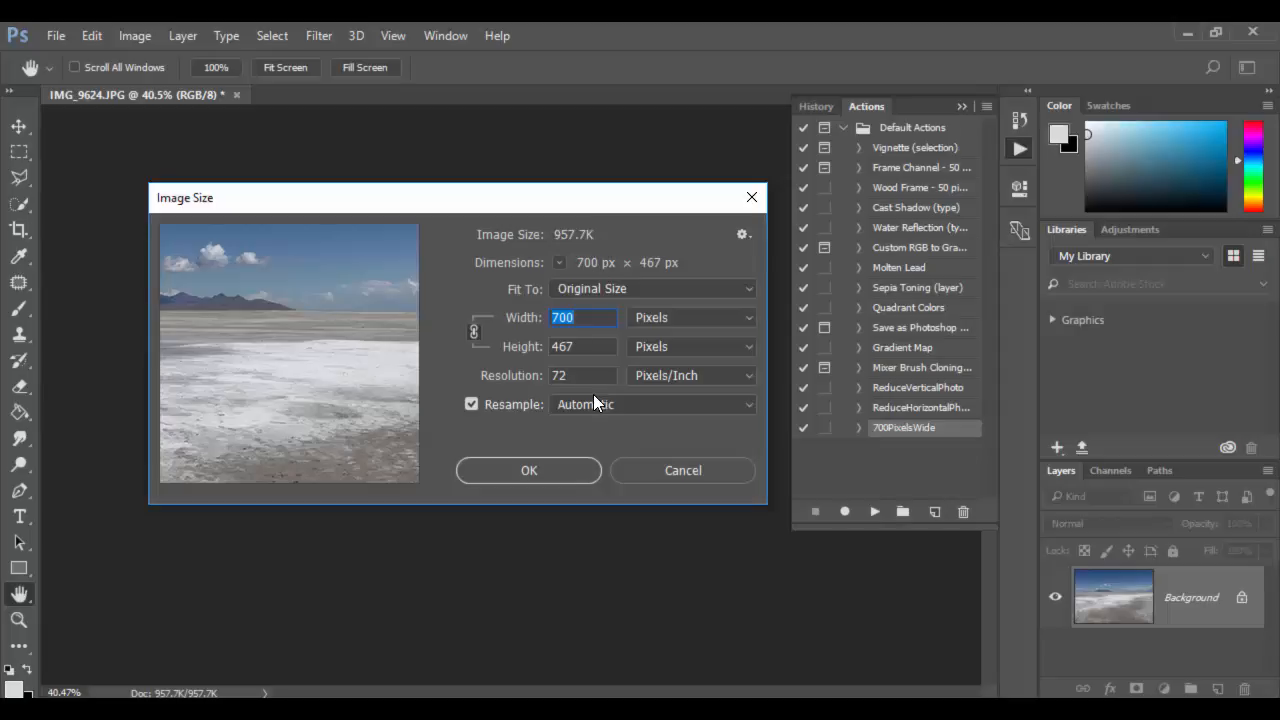
{"action": "left_click", "coordinate": [528, 470]}
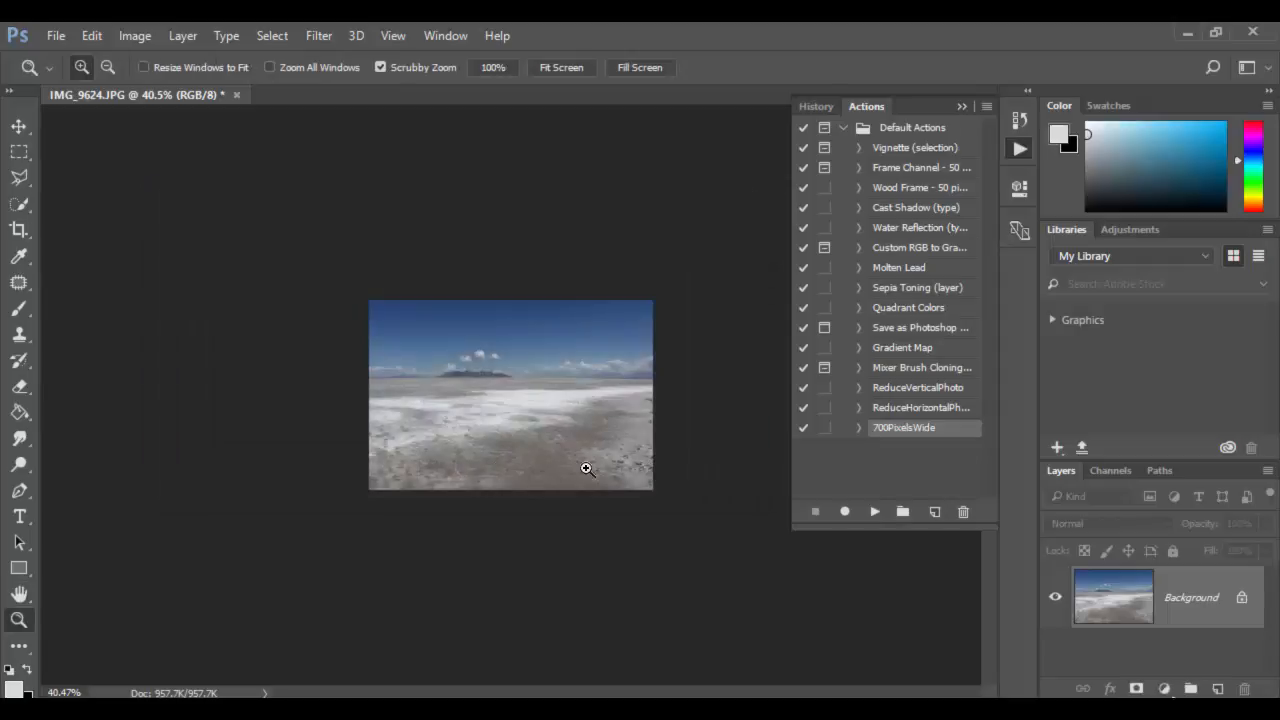
- Open IMG_9616.JPG from the multiples folder
{"action": "left_click", "coordinate": [56, 35]}
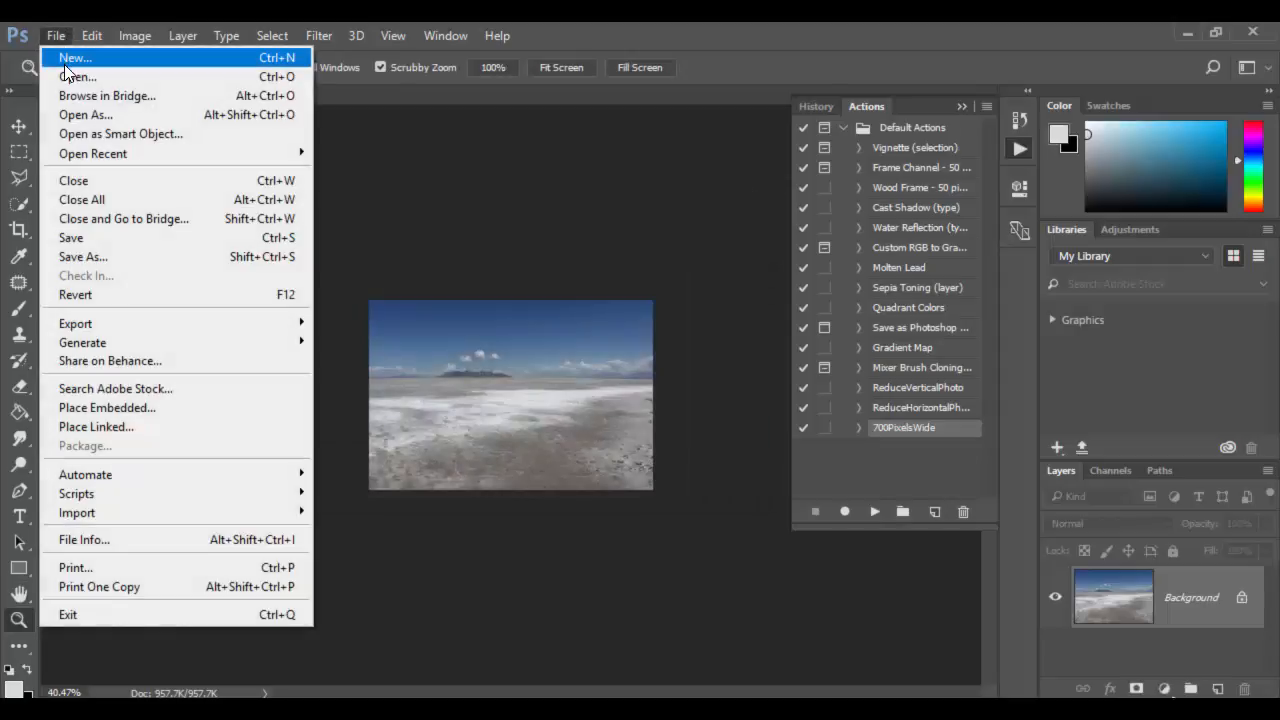
{"action": "left_click", "coordinate": [78, 76]}
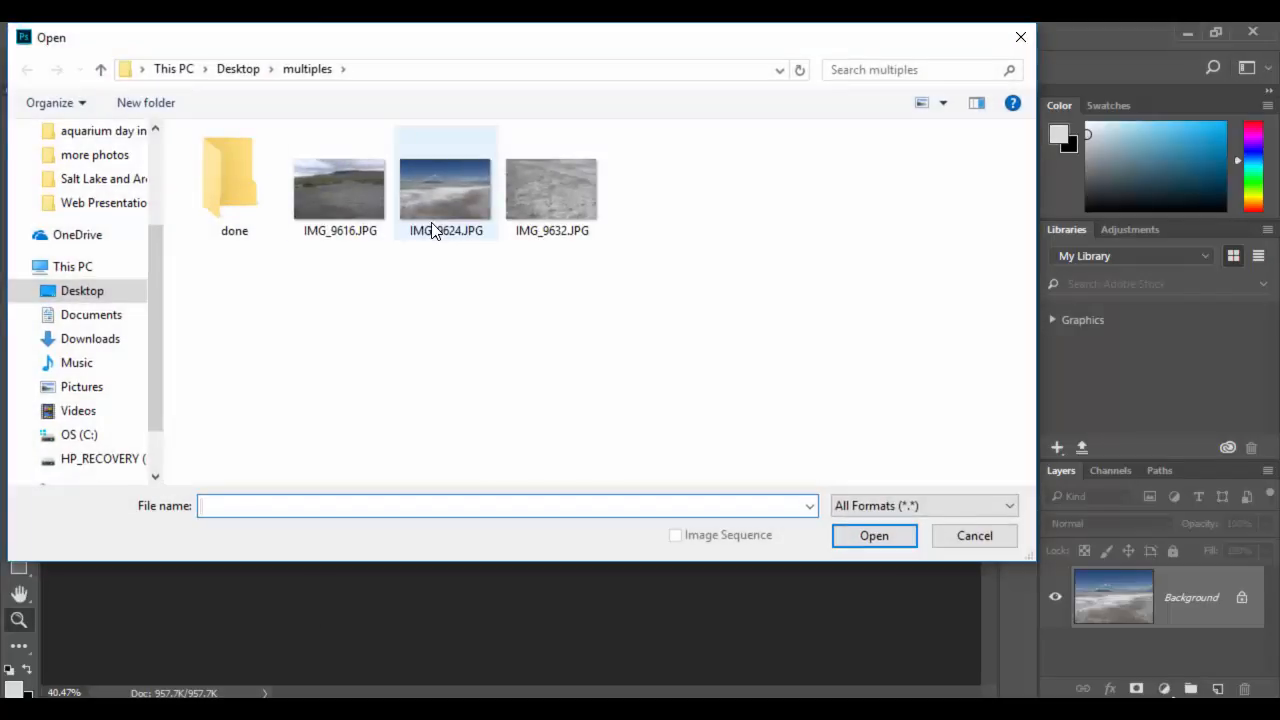
{"action": "left_click", "coordinate": [340, 180]}
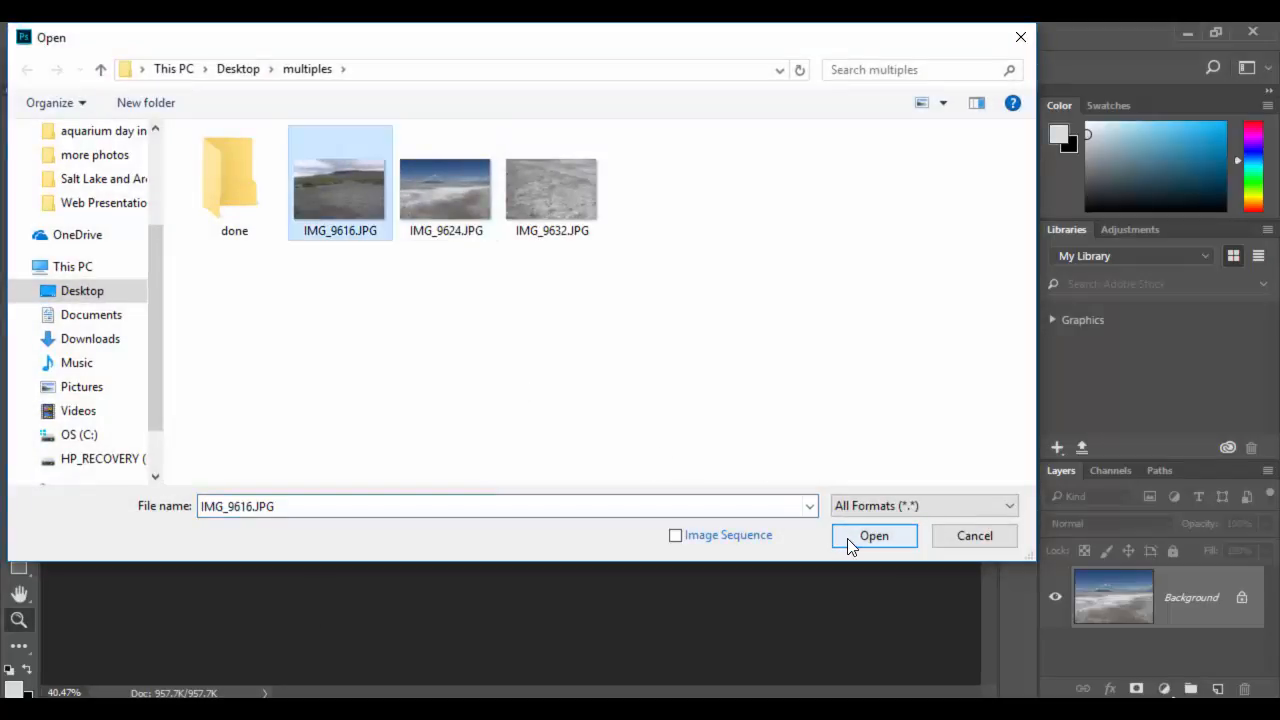
{"action": "left_click", "coordinate": [873, 535]}
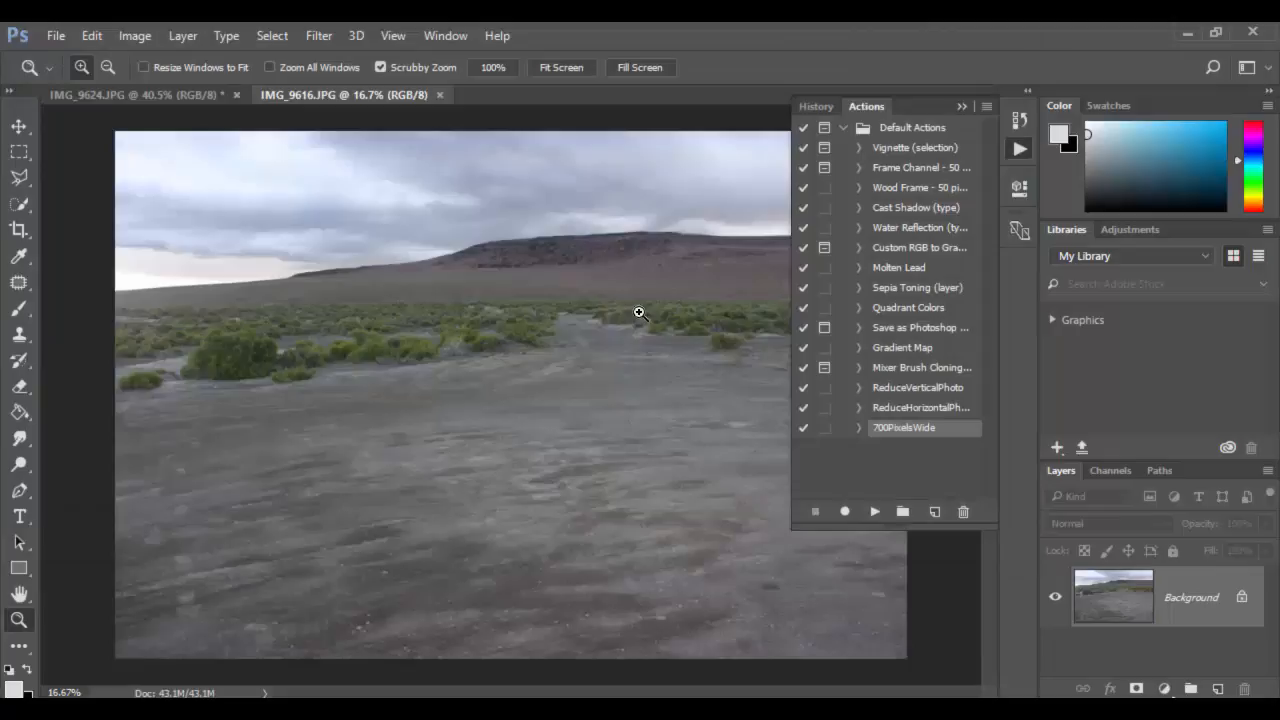
- Check the new photo's original dimensions in Image Size and close without resizing
{"action": "left_click", "coordinate": [134, 35]}
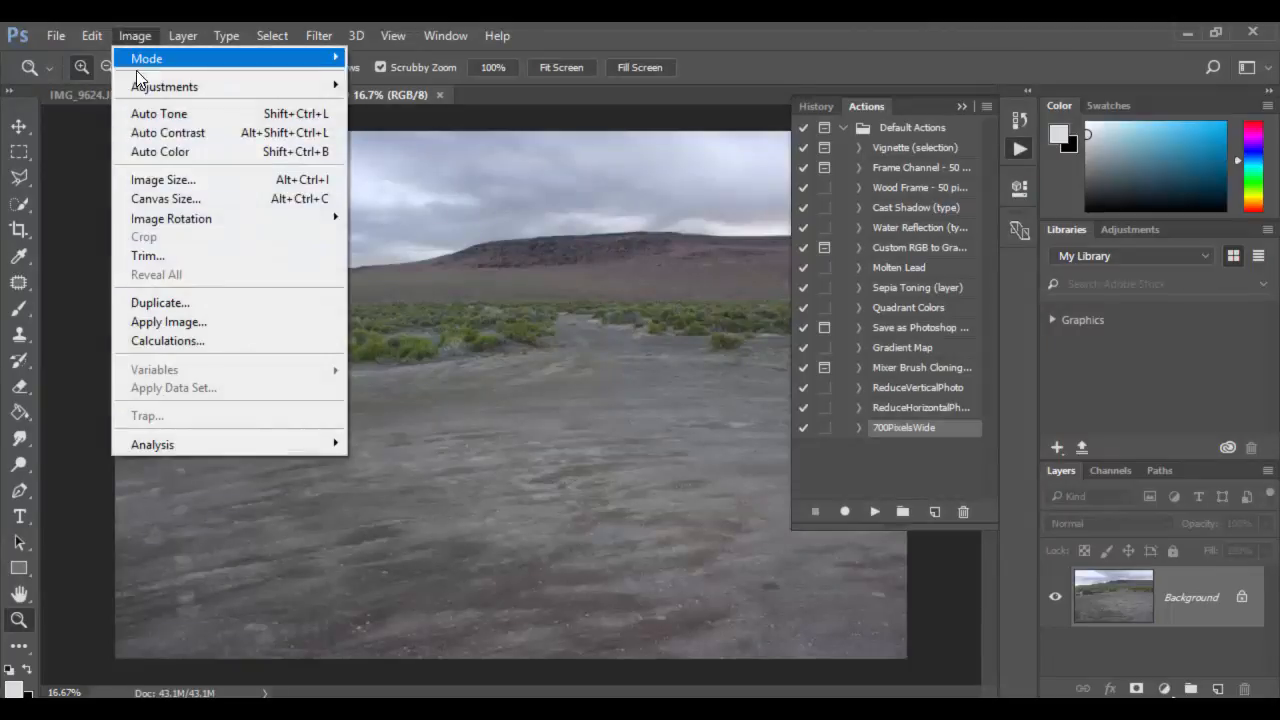
{"action": "left_click", "coordinate": [163, 179]}
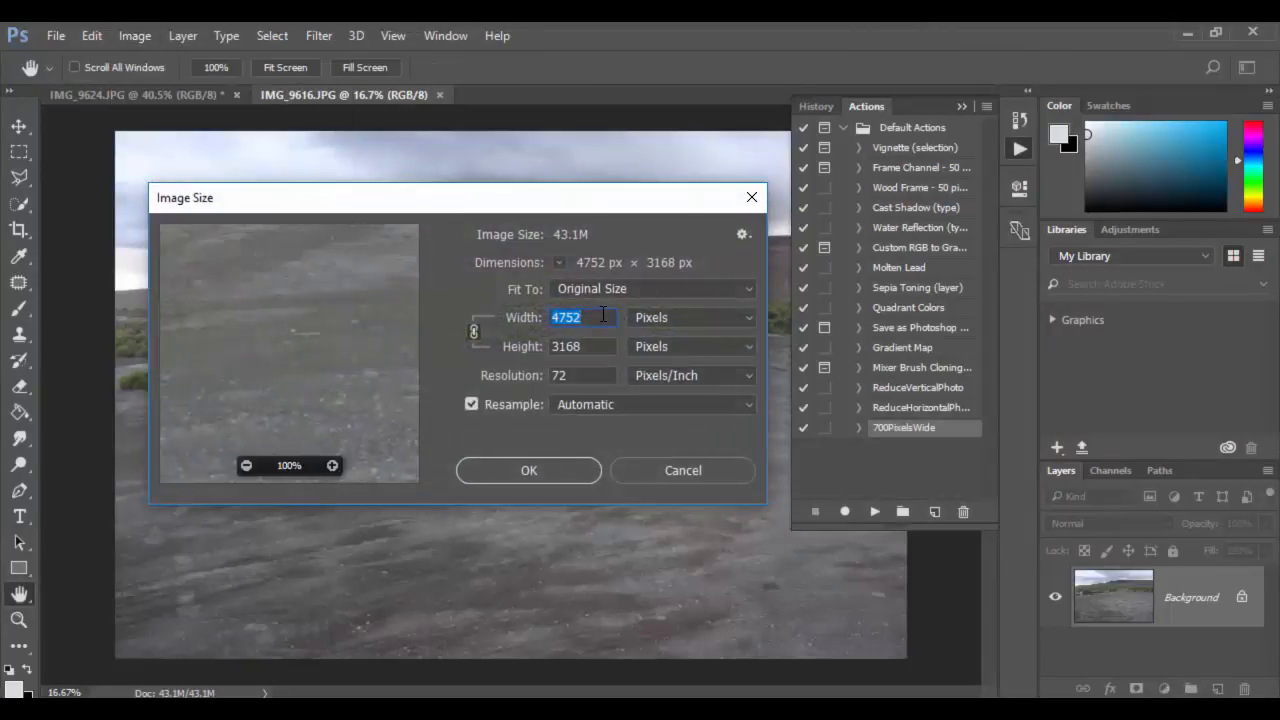
{"action": "left_click", "coordinate": [683, 470]}
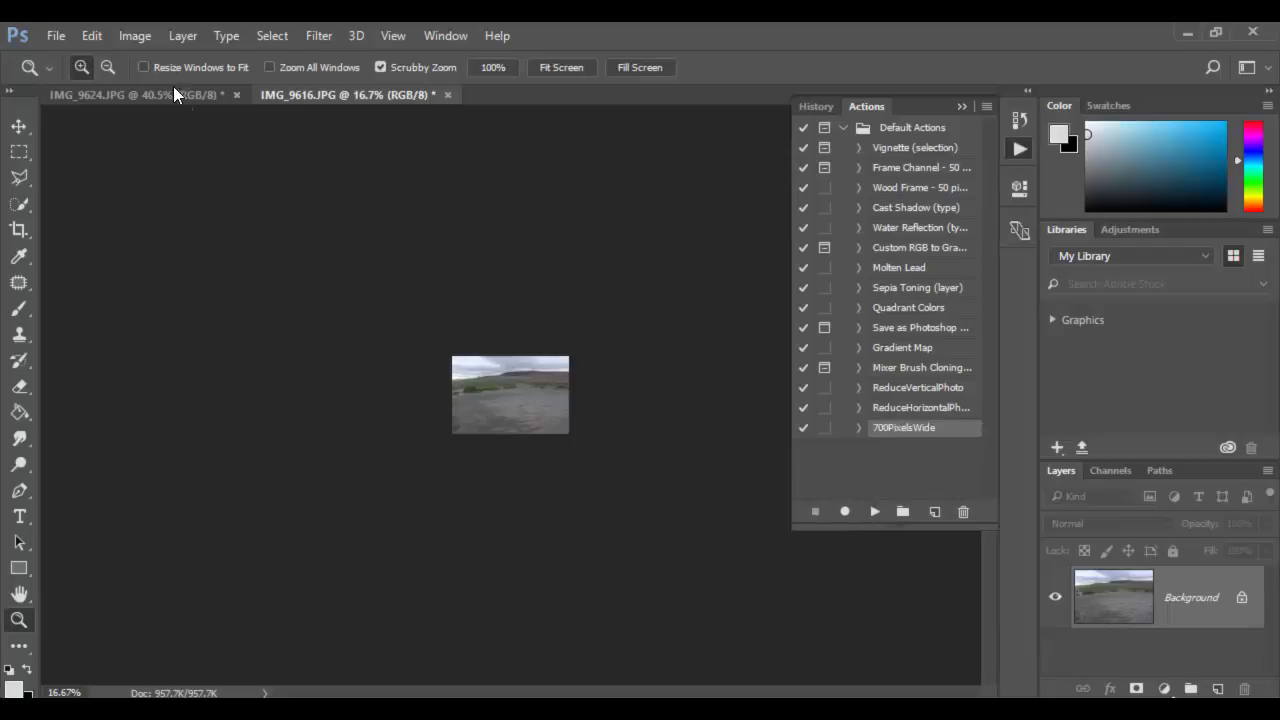
- Confirm IMG_9616.JPG now measures 700 × 467 px, then collapse the Actions panel
{"action": "left_click", "coordinate": [134, 35]}
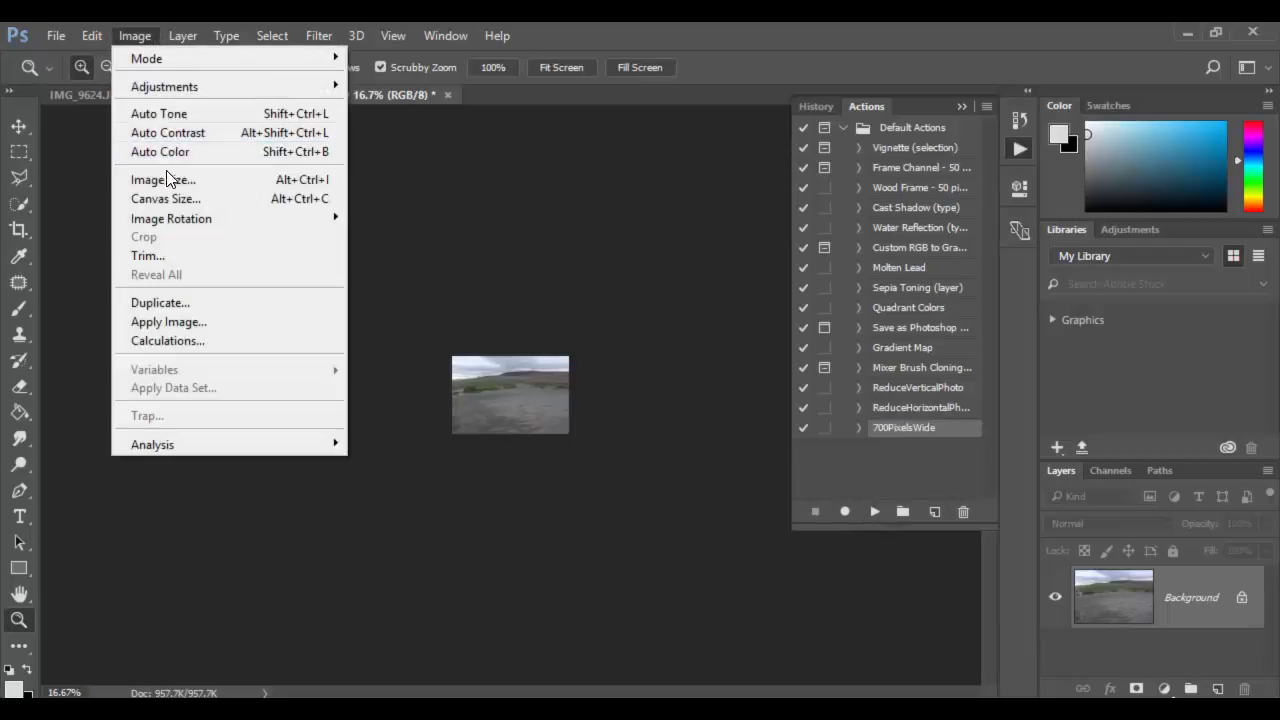
{"action": "left_click", "coordinate": [162, 179]}
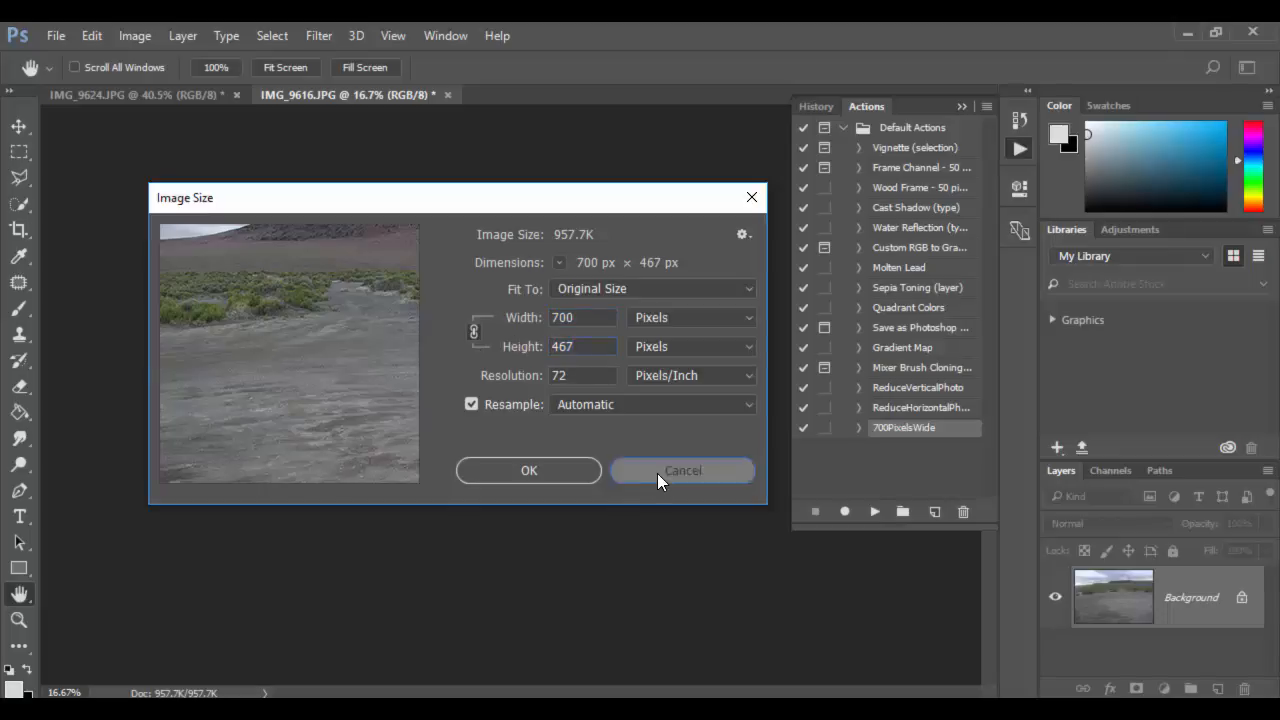
{"action": "left_click", "coordinate": [682, 470]}
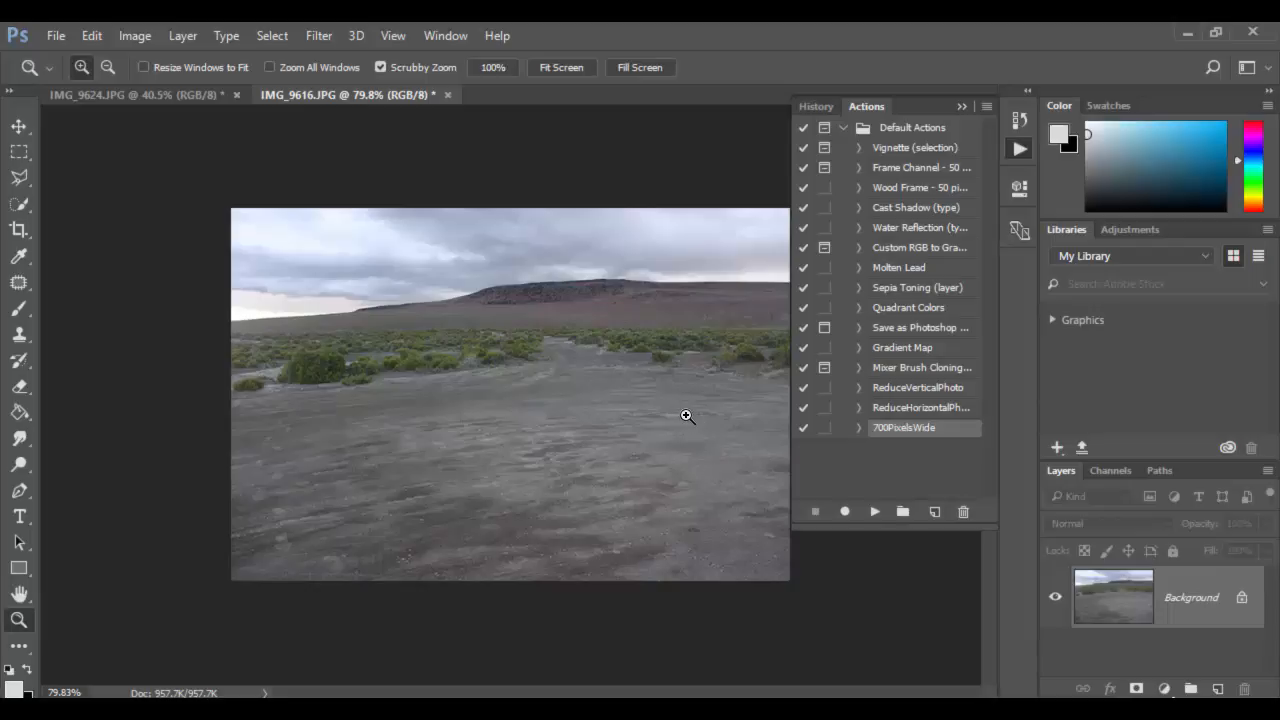
{"action": "mouse_move", "coordinate": [569, 445]}
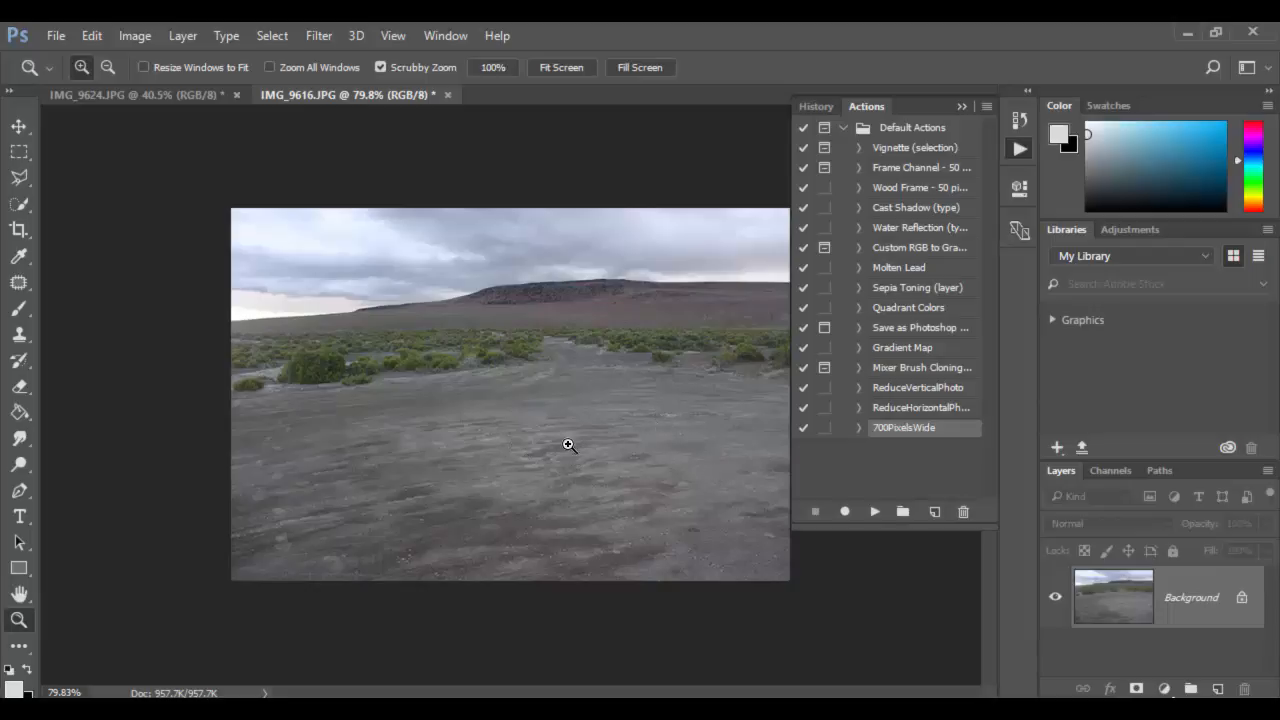
{"action": "left_click", "coordinate": [960, 106]}
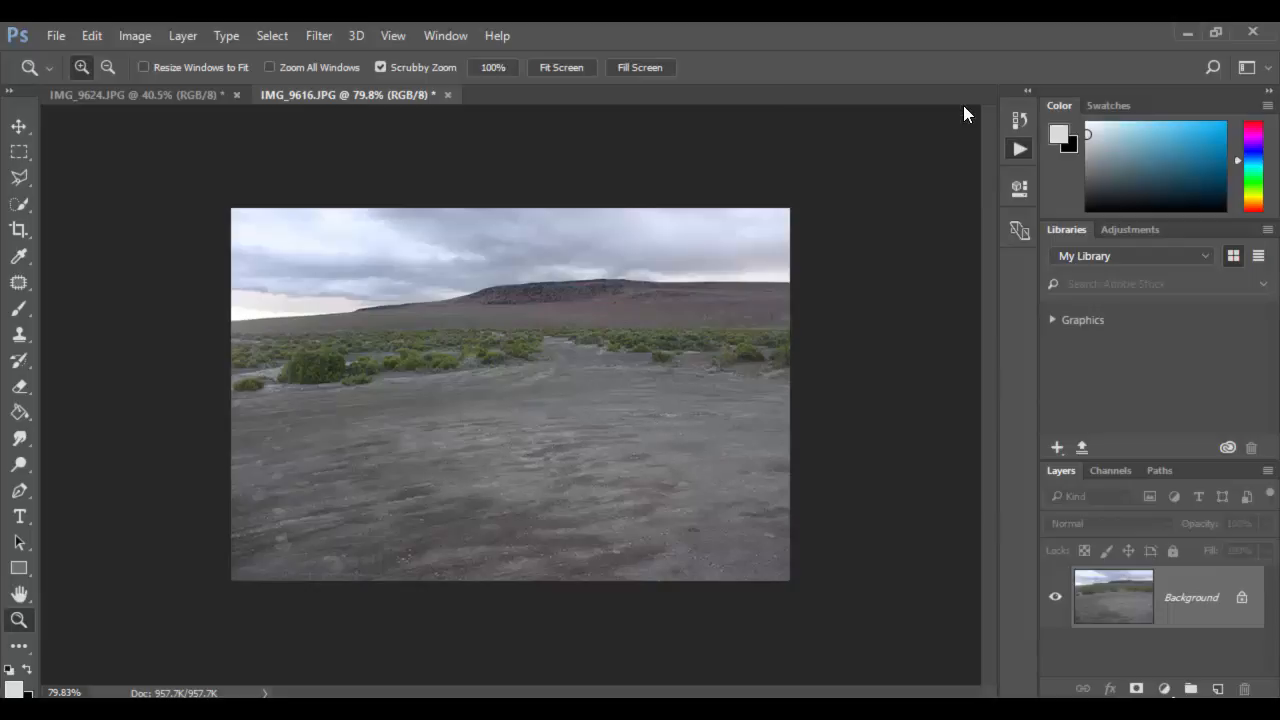
{"action": "mouse_move", "coordinate": [615, 441]}
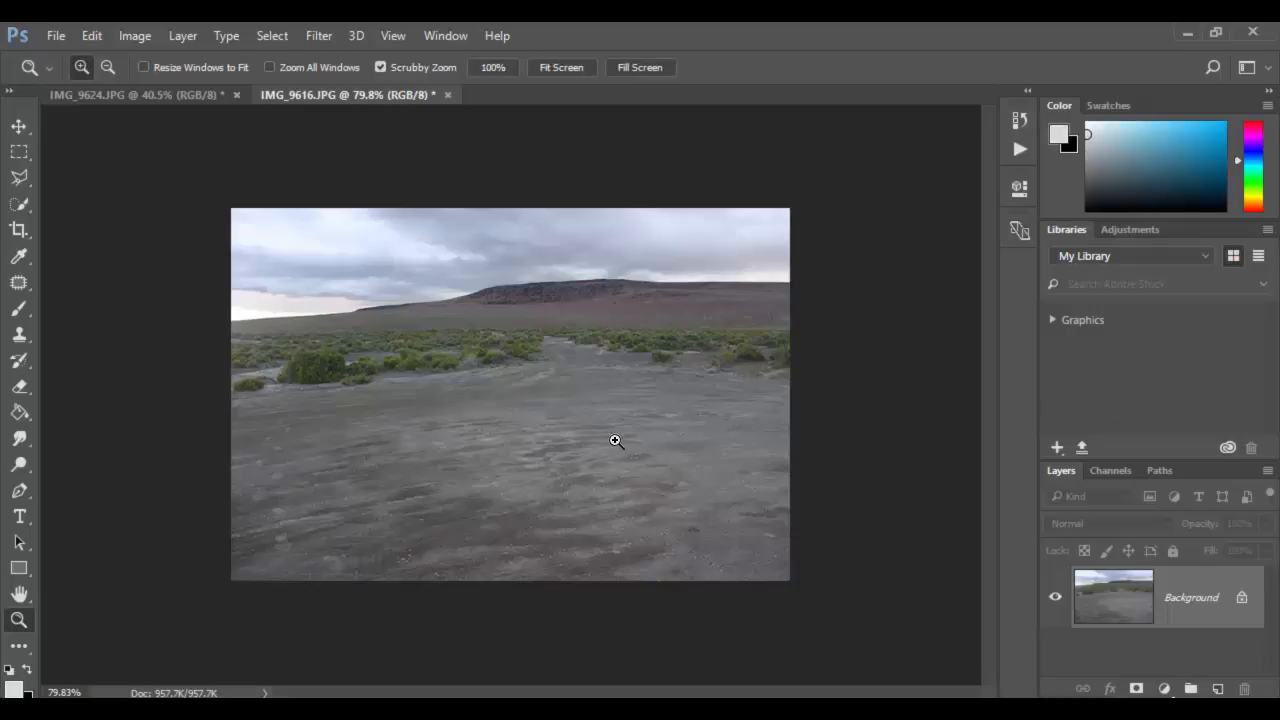
{"action": "mouse_move", "coordinate": [731, 441]}
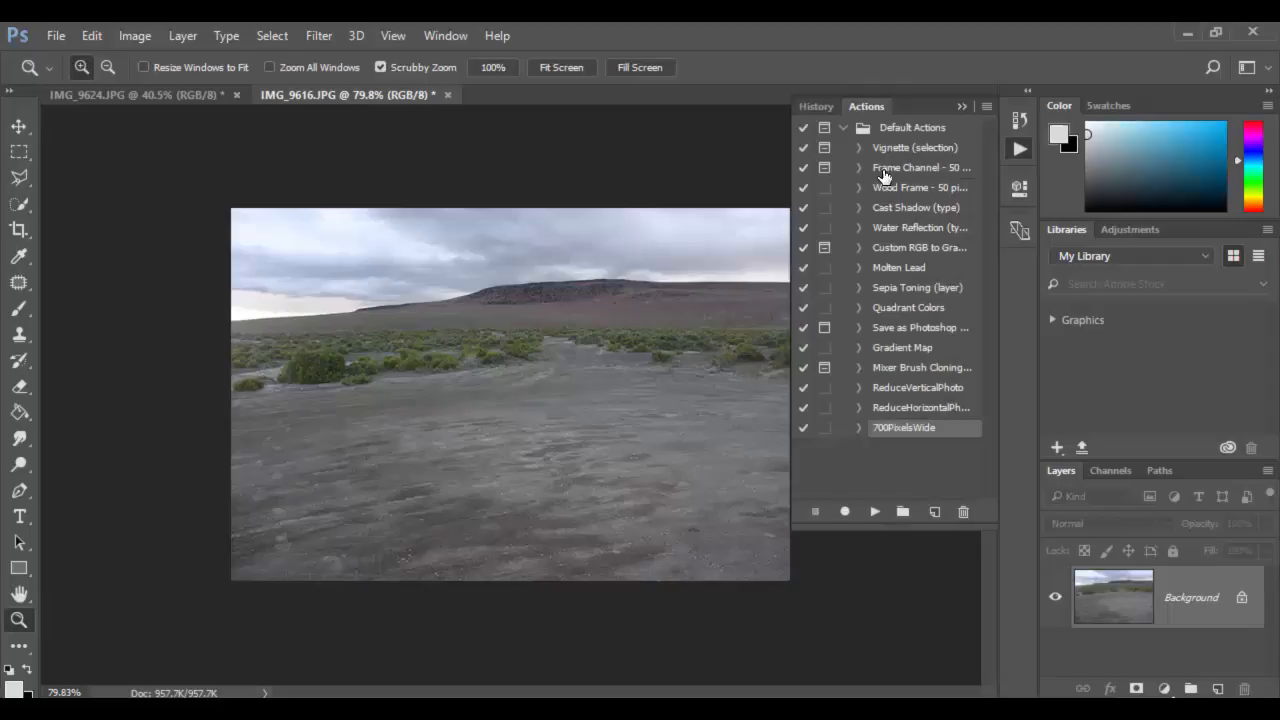
{"action": "mouse_move", "coordinate": [970, 110]}
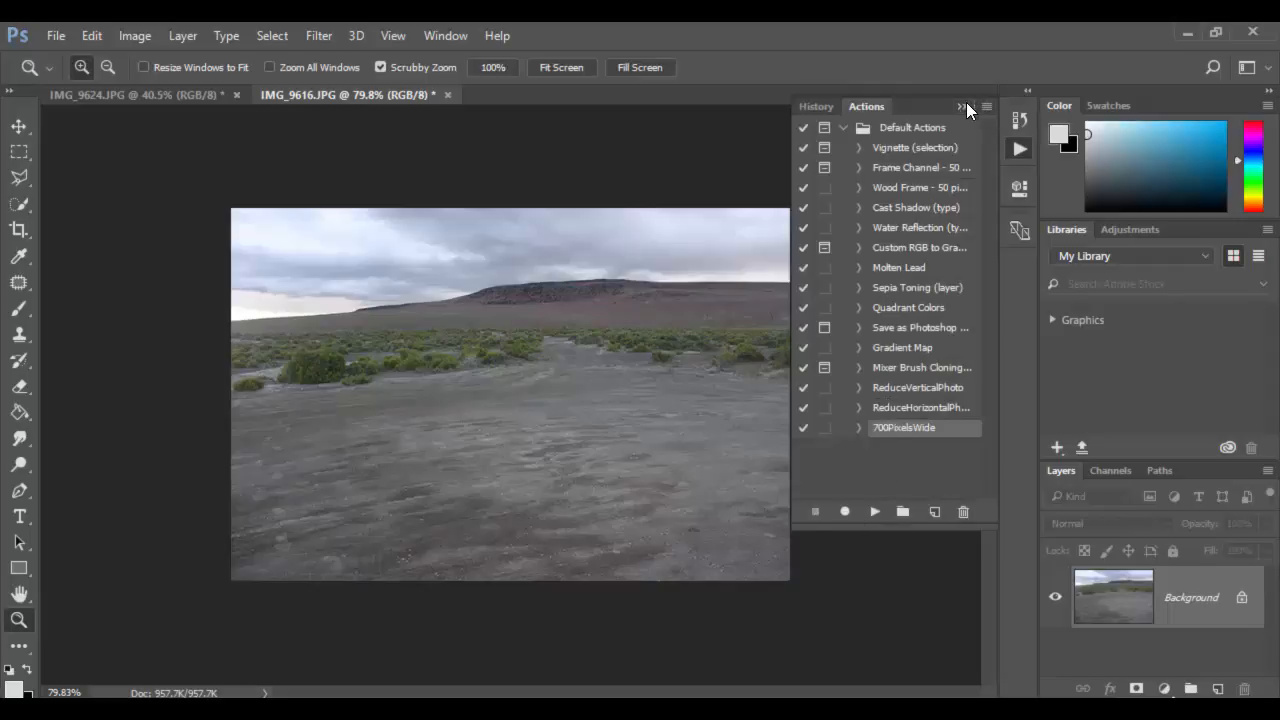
{"action": "left_click", "coordinate": [962, 107]}
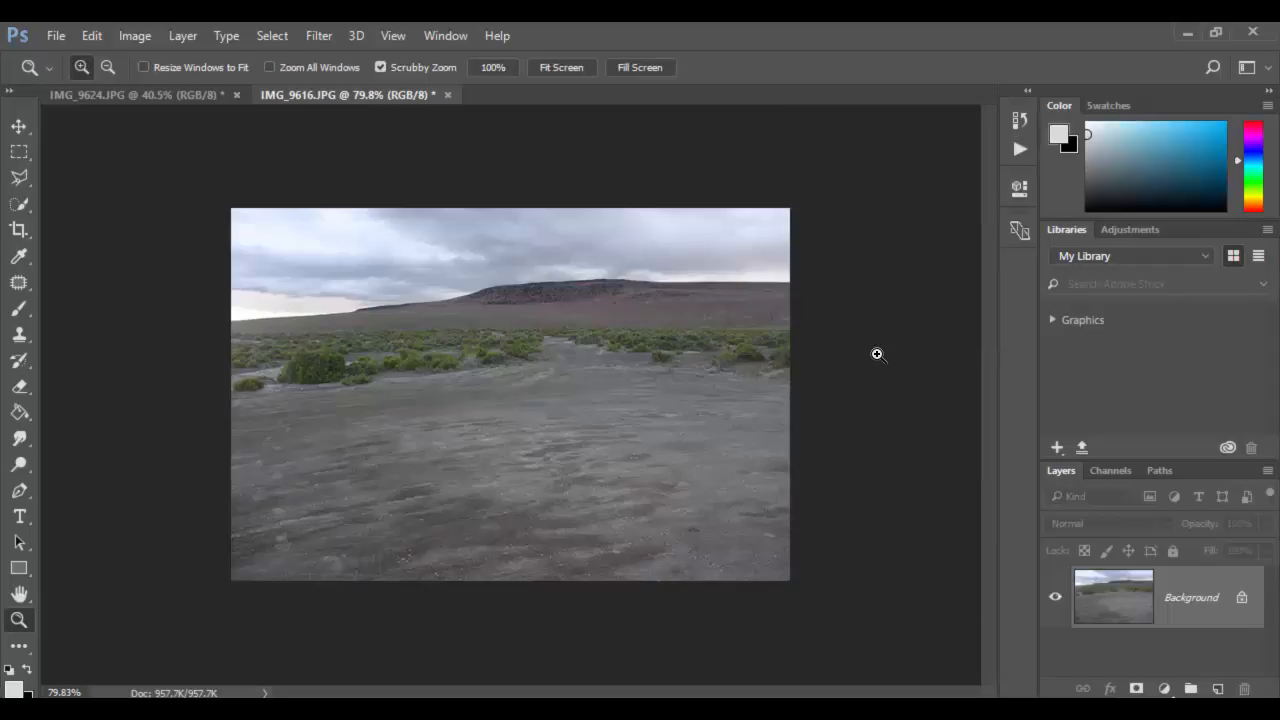